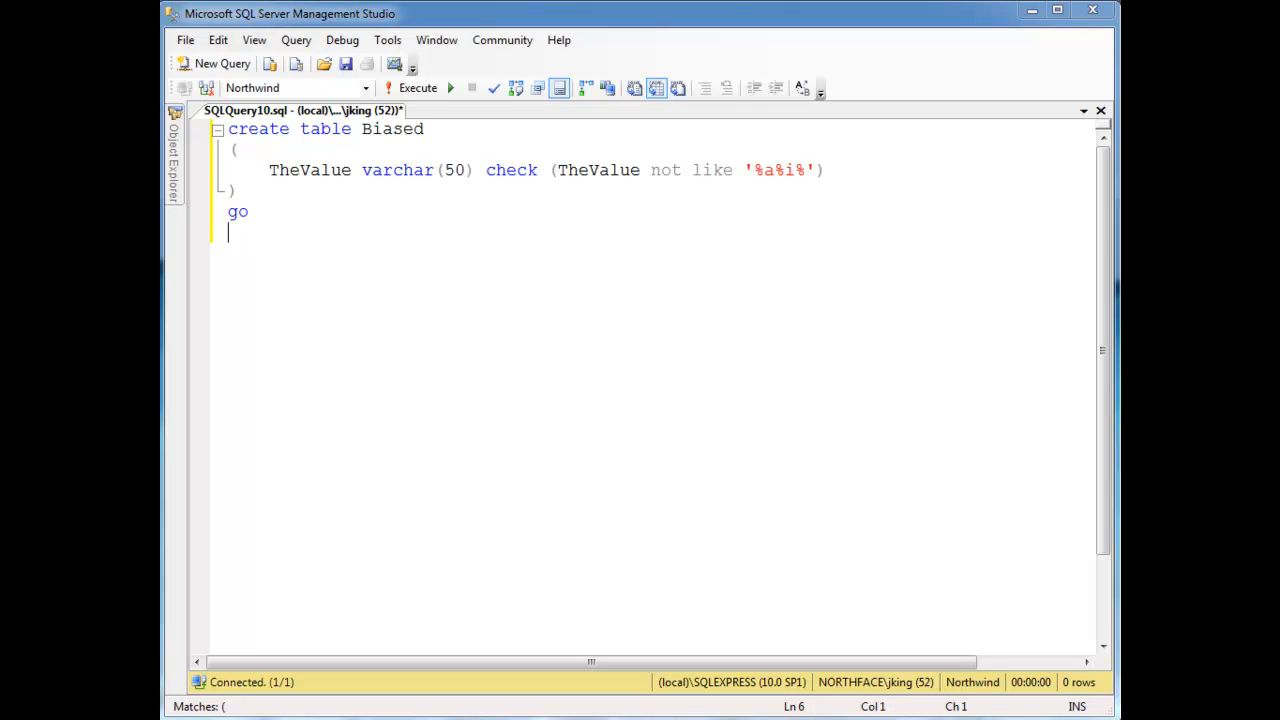
pyautogui.moveTo(492, 68)
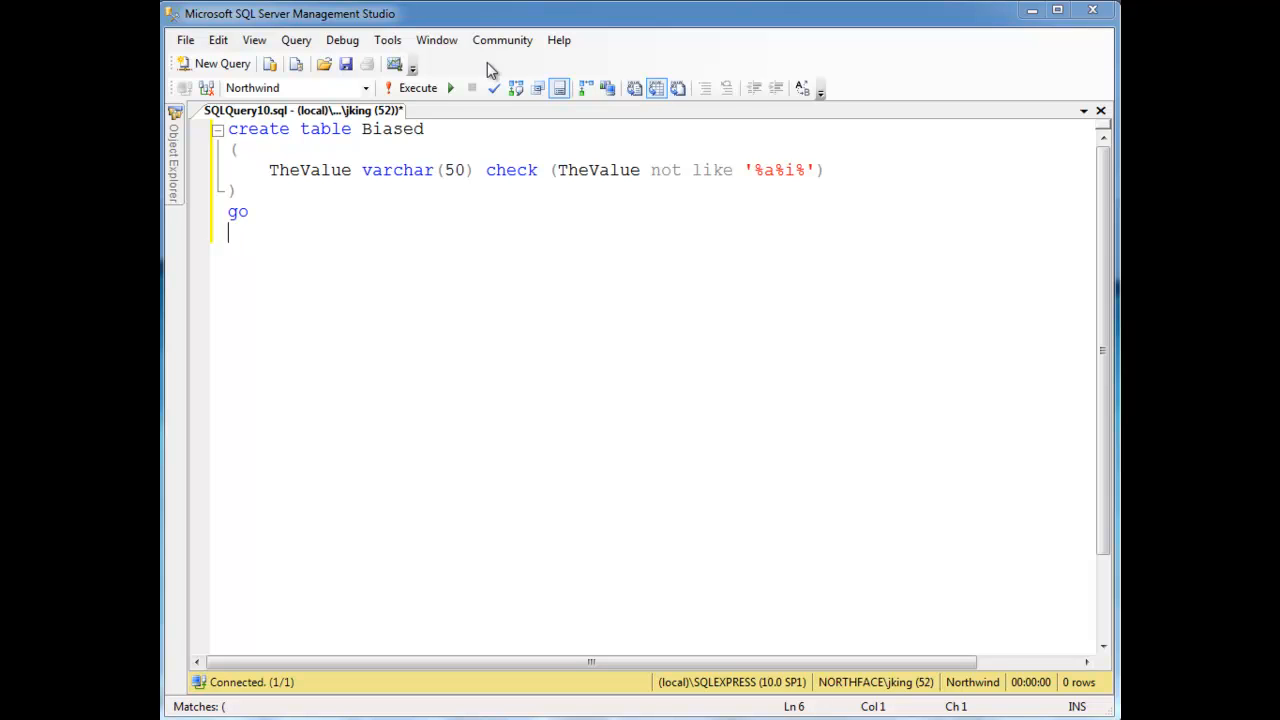
# Highlight the CHECK keyword, the Biased table name, and the NOT LIKE constraint pattern
pyautogui.doubleClick(511, 170)
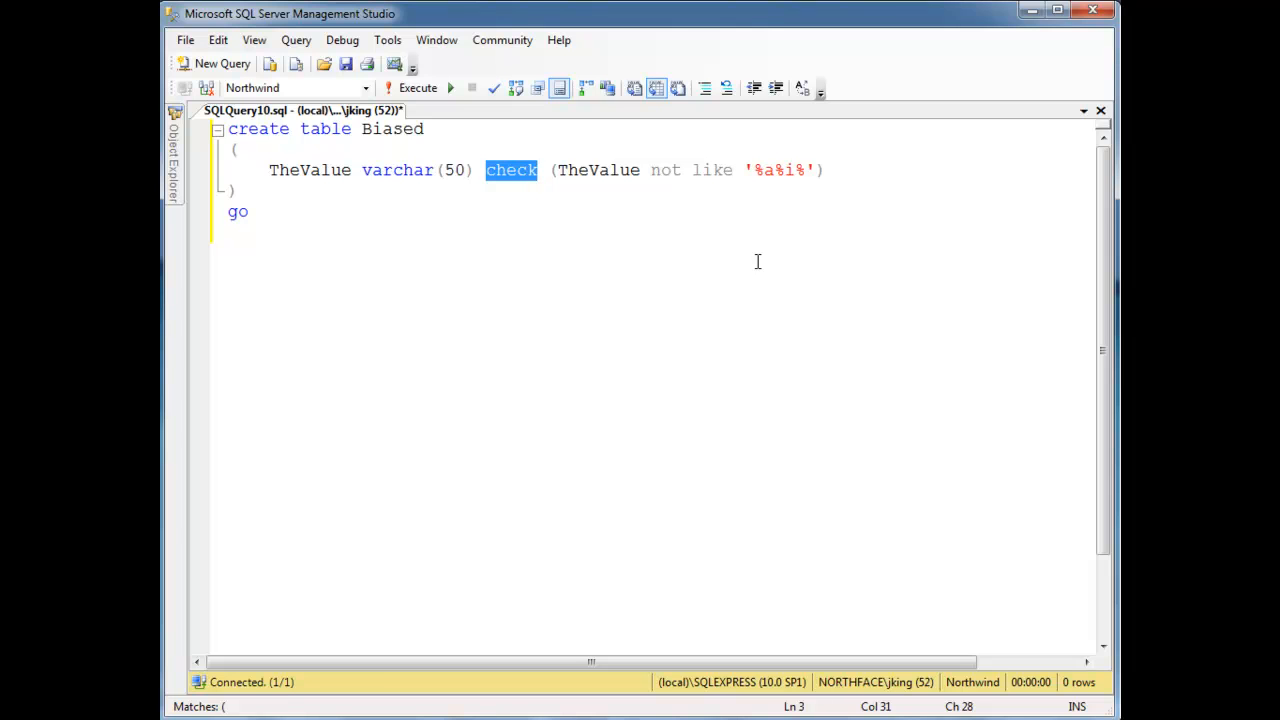
pyautogui.click(376, 128)
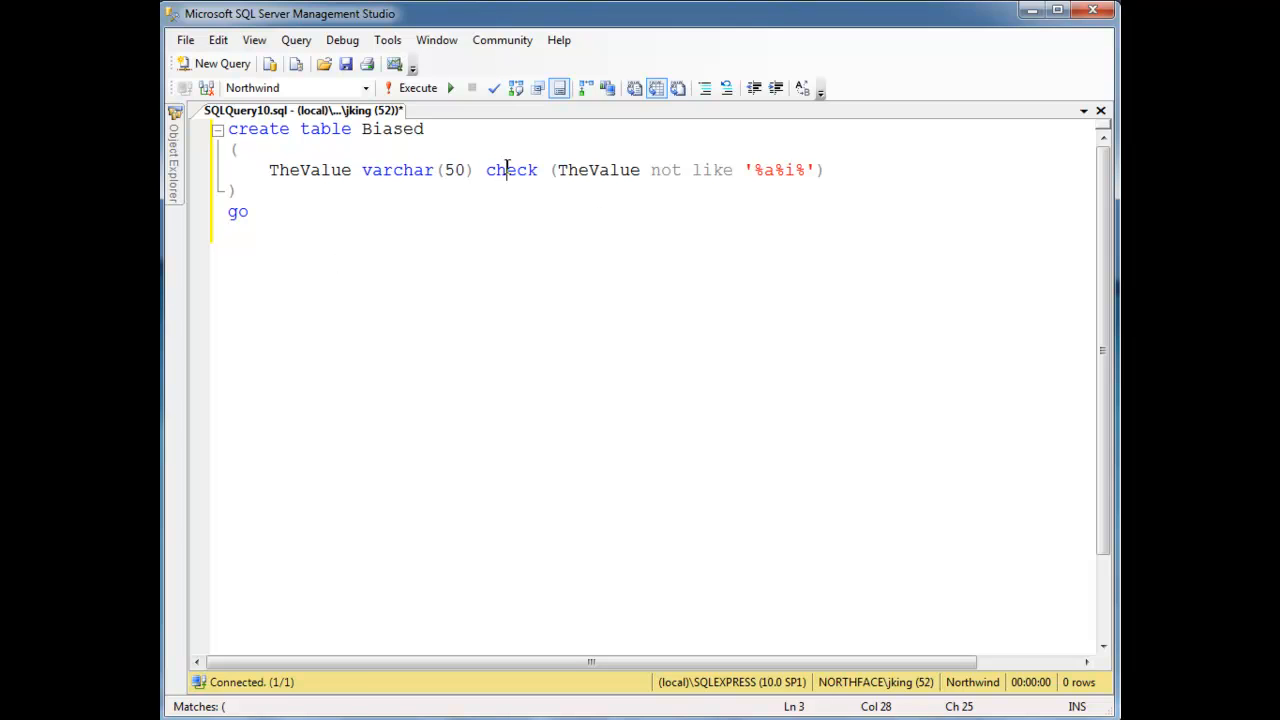
pyautogui.doubleClick(392, 128)
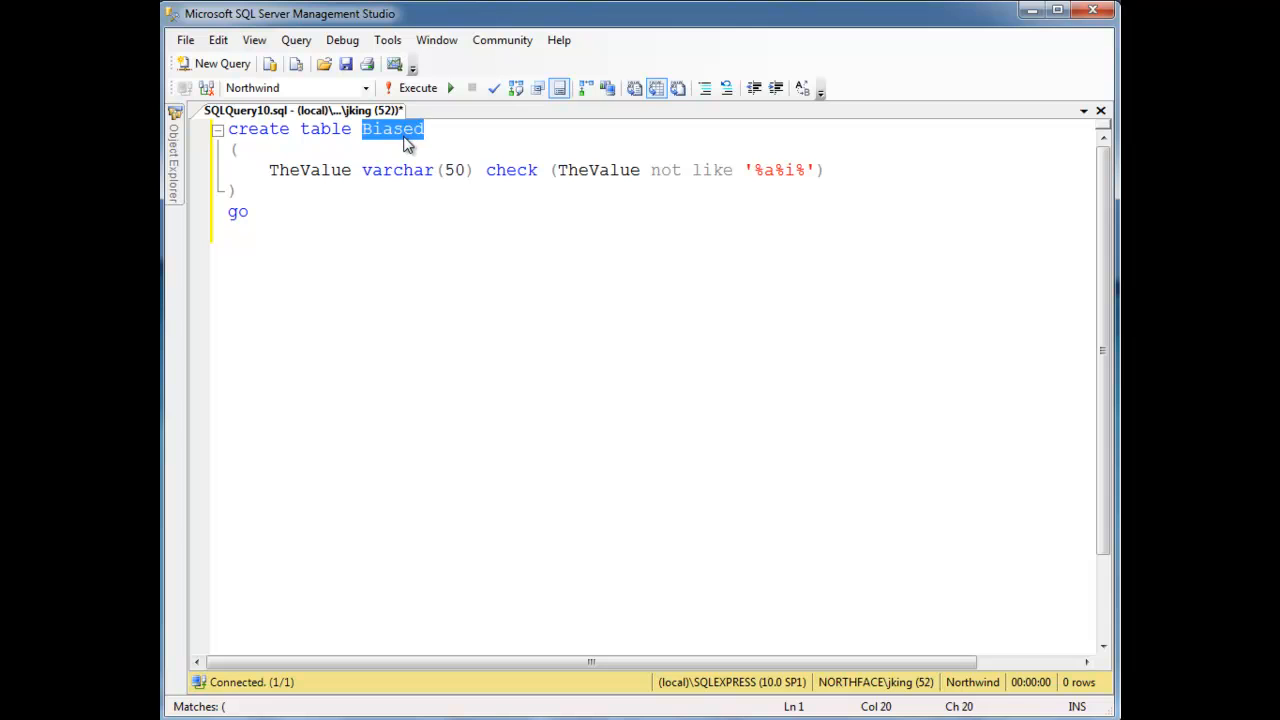
pyautogui.moveTo(407, 145)
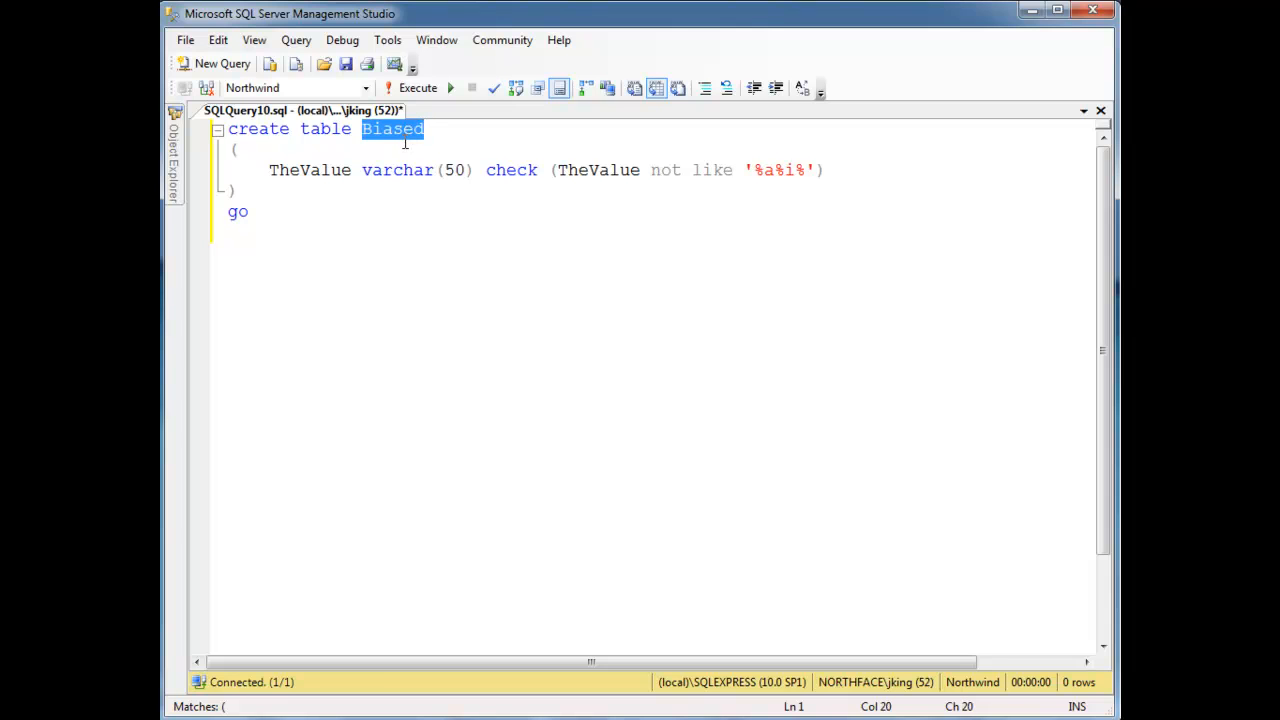
pyautogui.moveTo(584, 189)
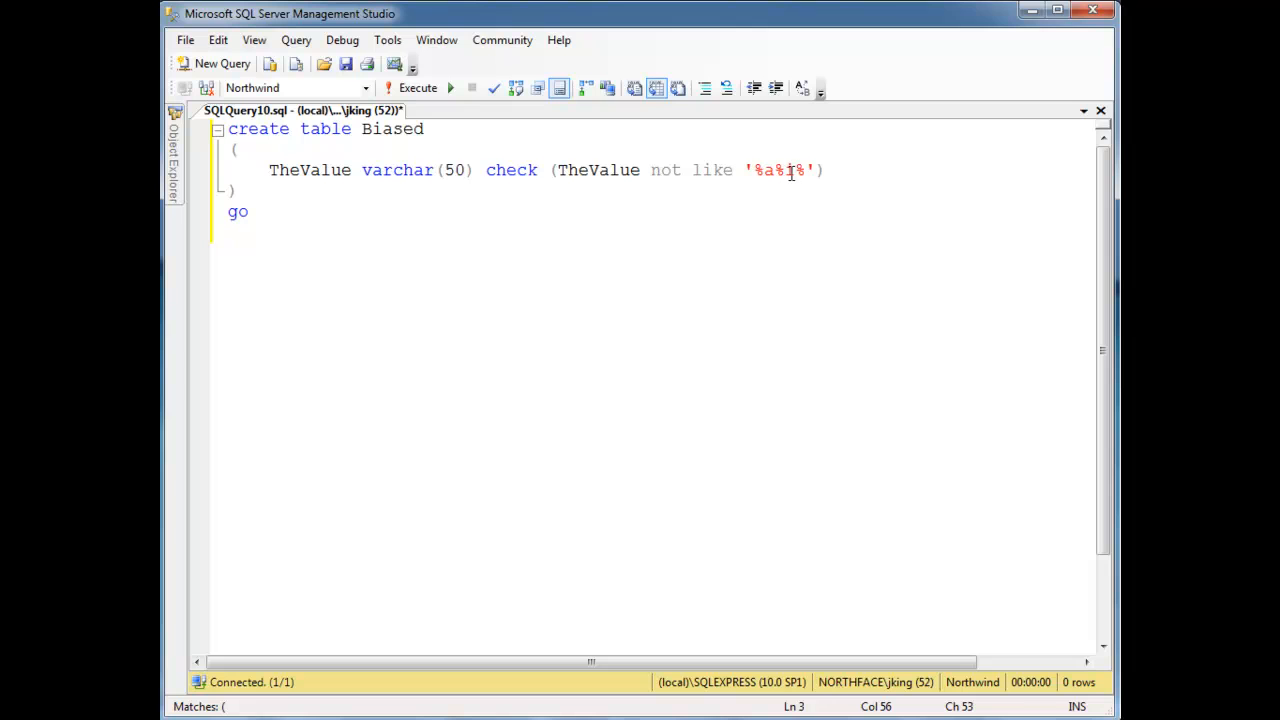
pyautogui.doubleClick(310, 170)
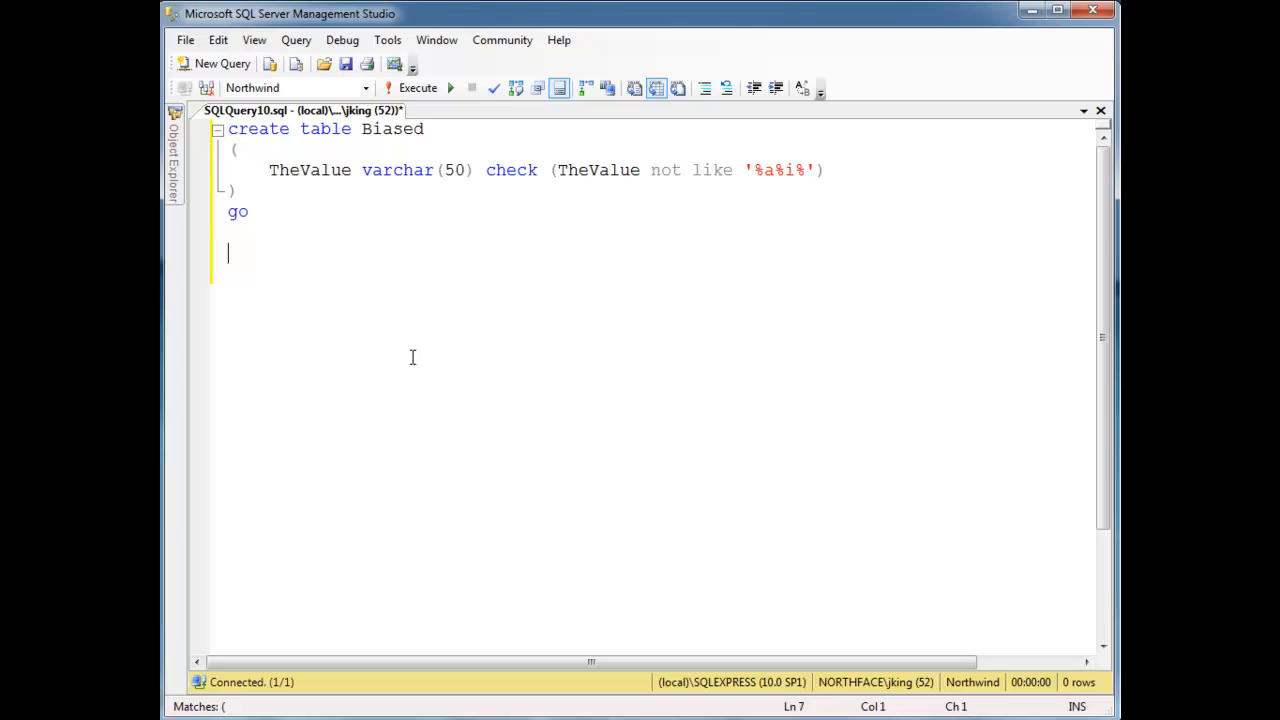
# Write and execute INSERT INTO Biased VALUES ('Jamie'), then reselect the statement
pyautogui.write('insert into Biased')
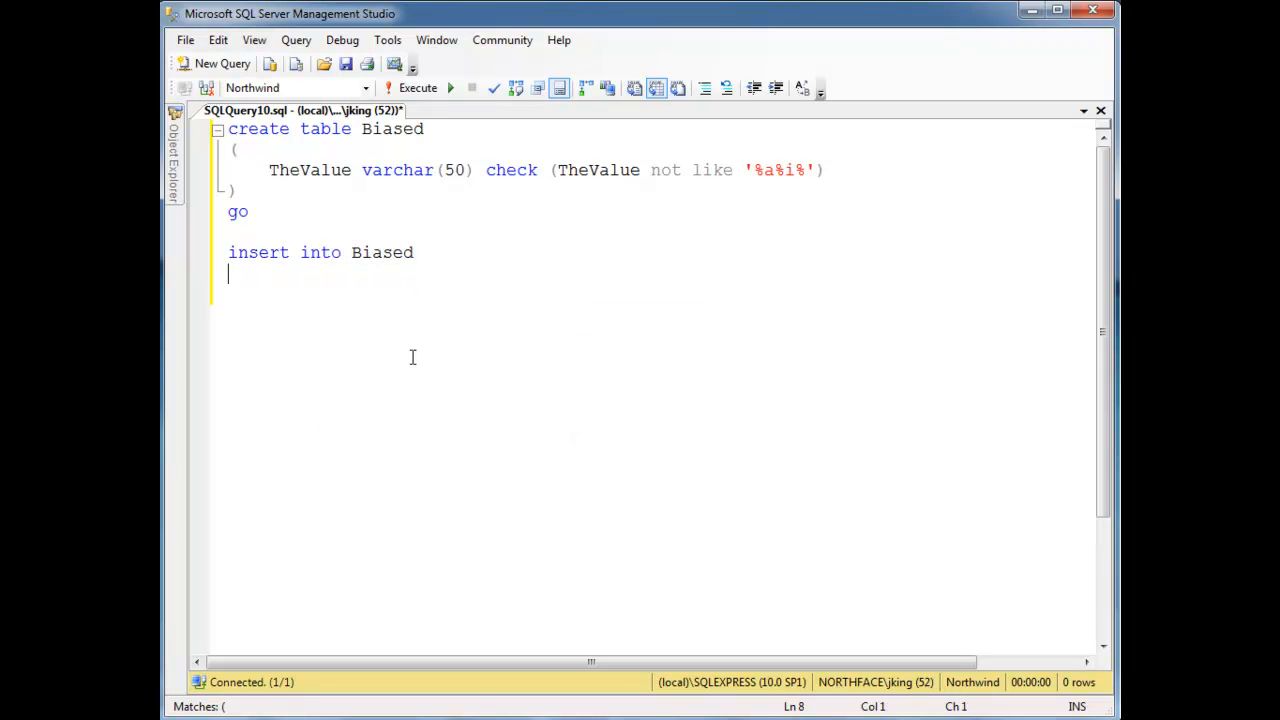
pyautogui.write('values (')
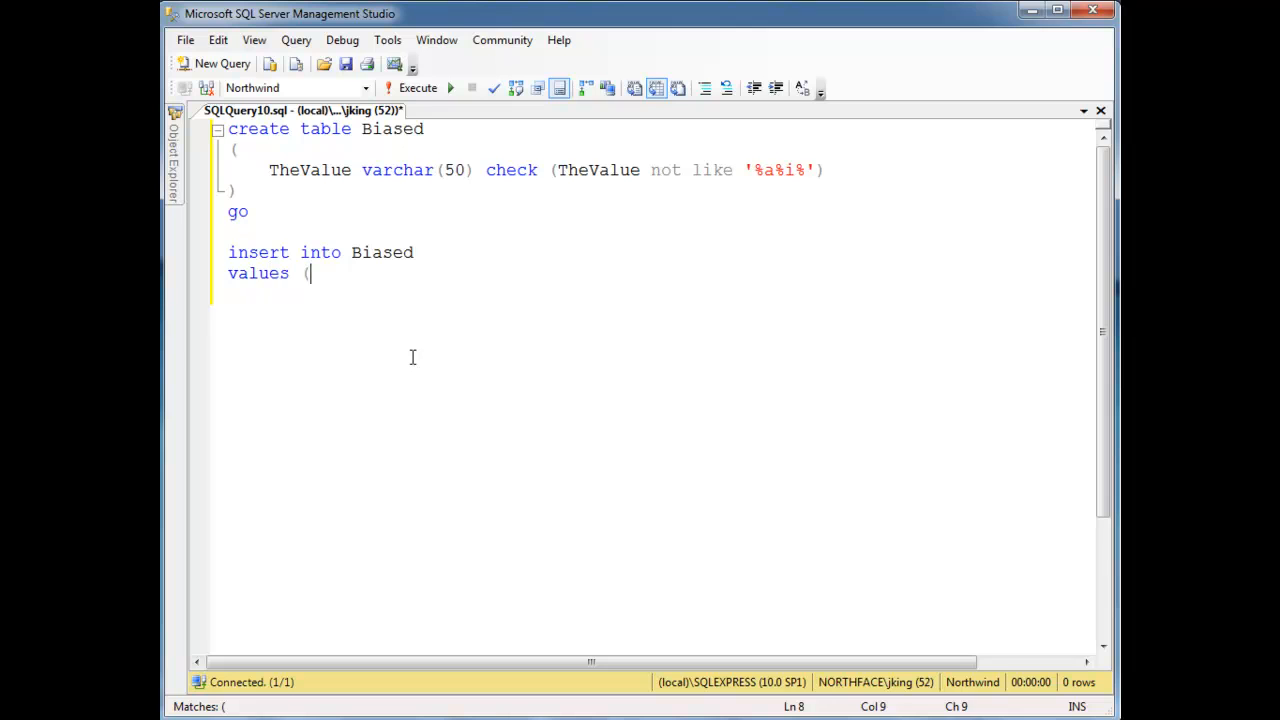
pyautogui.write("'Jamie')")
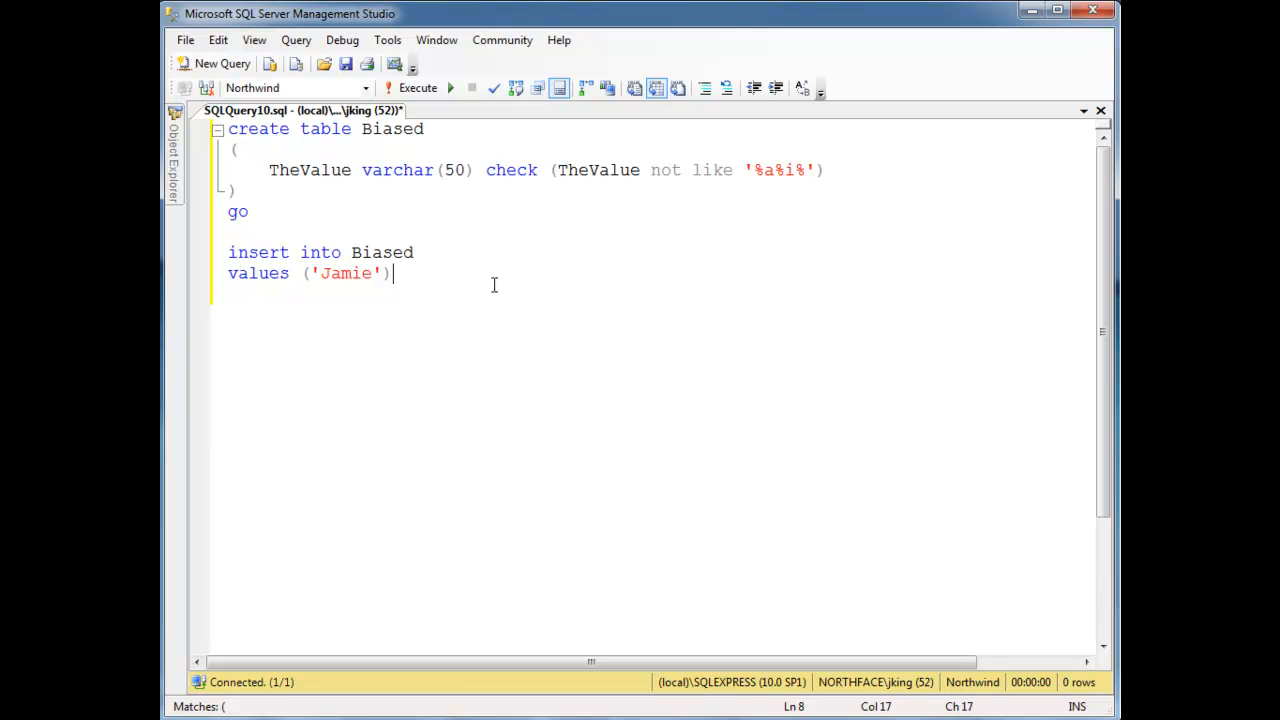
pyautogui.click(416, 87)
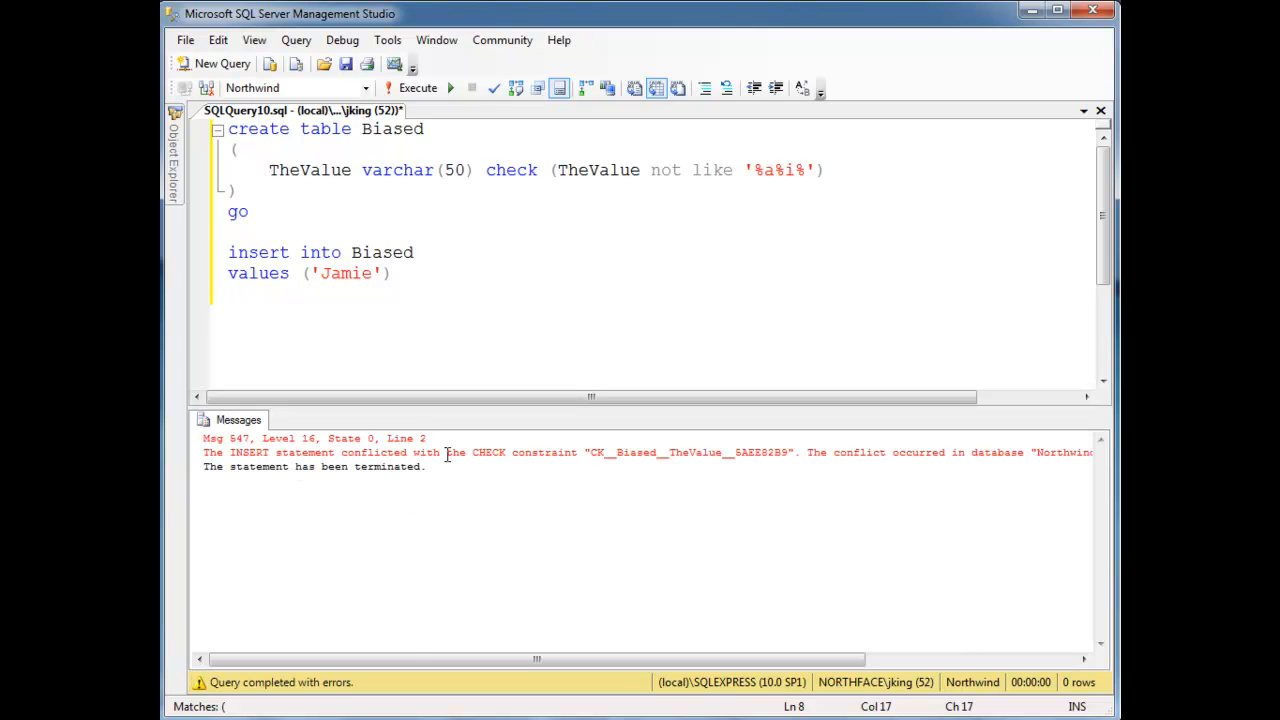
pyautogui.moveTo(228, 252); pyautogui.dragTo(393, 282)
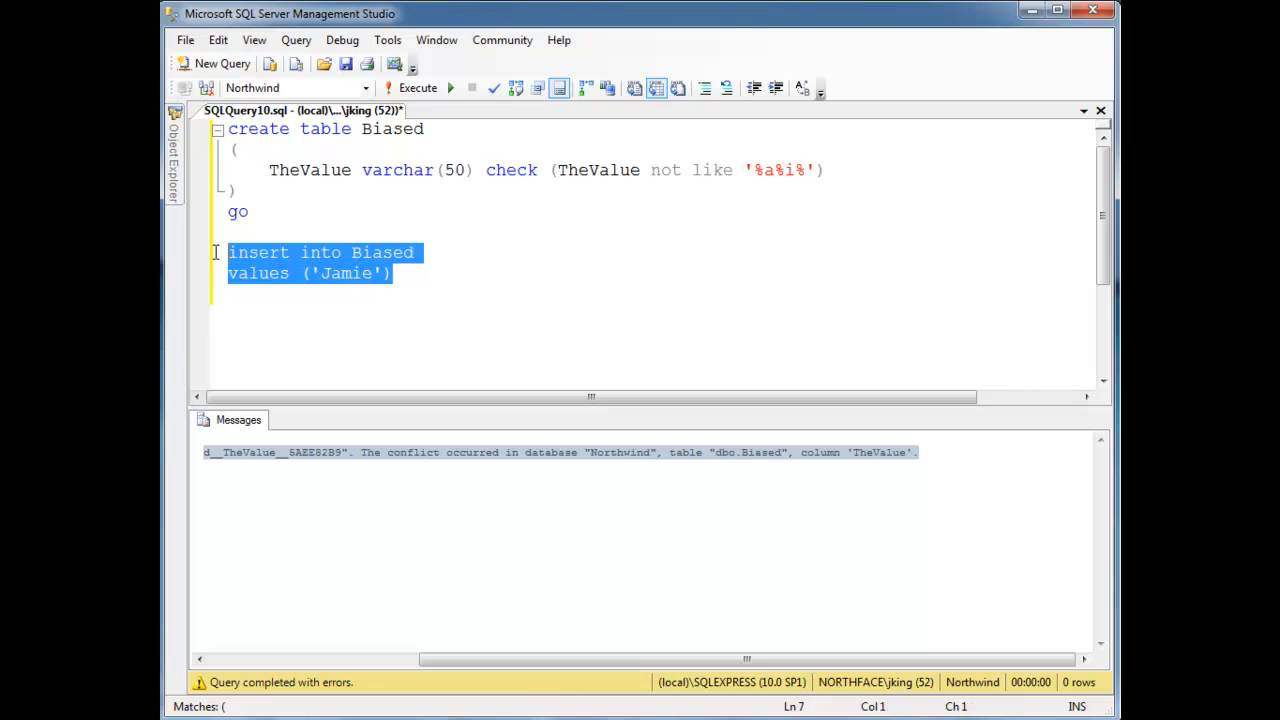
pyautogui.click(335, 273)
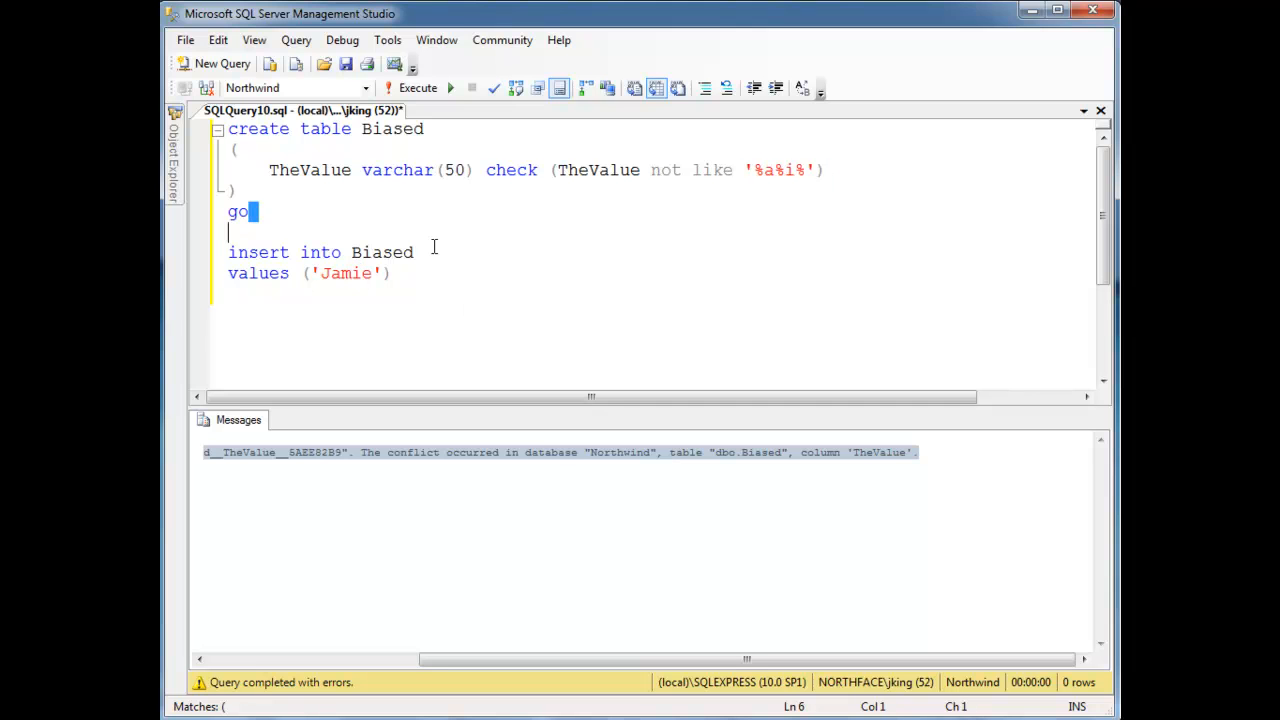
pyautogui.click(478, 274)
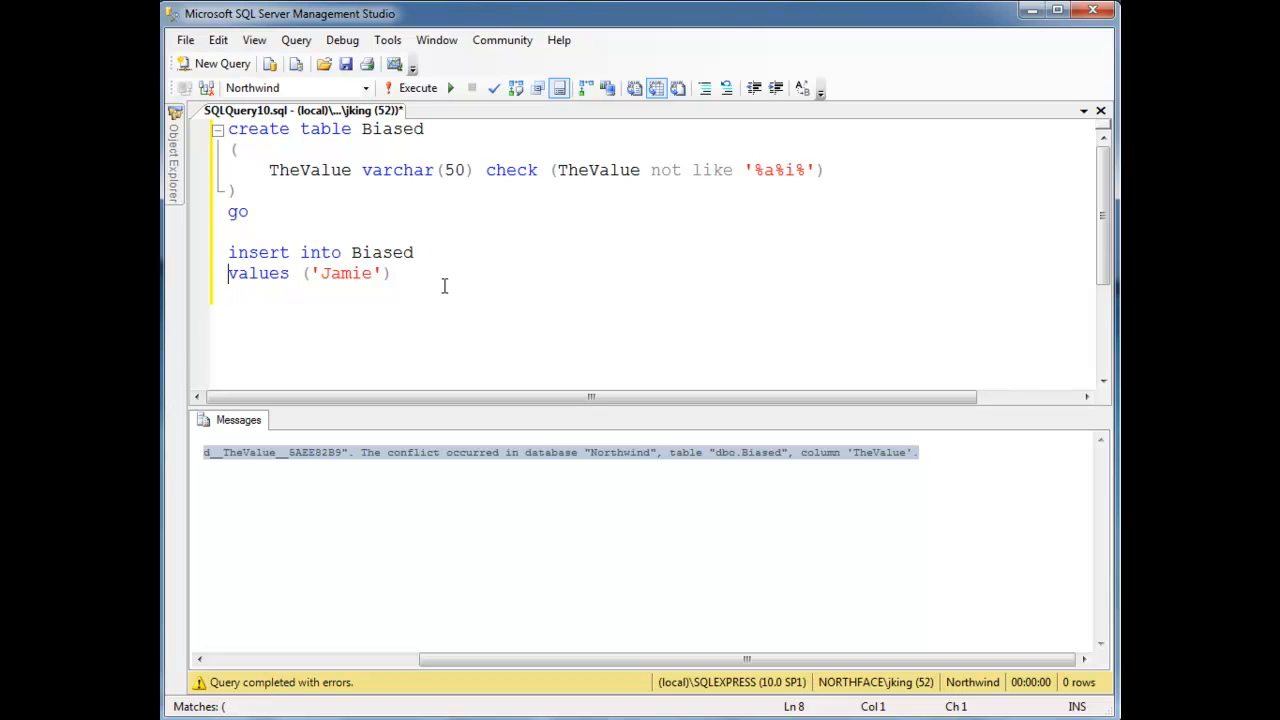
# Write the header CREATE TRIGGER ContrivedTrigger ON Biased AFTER UPDATE AS BEGIN
pyautogui.write('create')
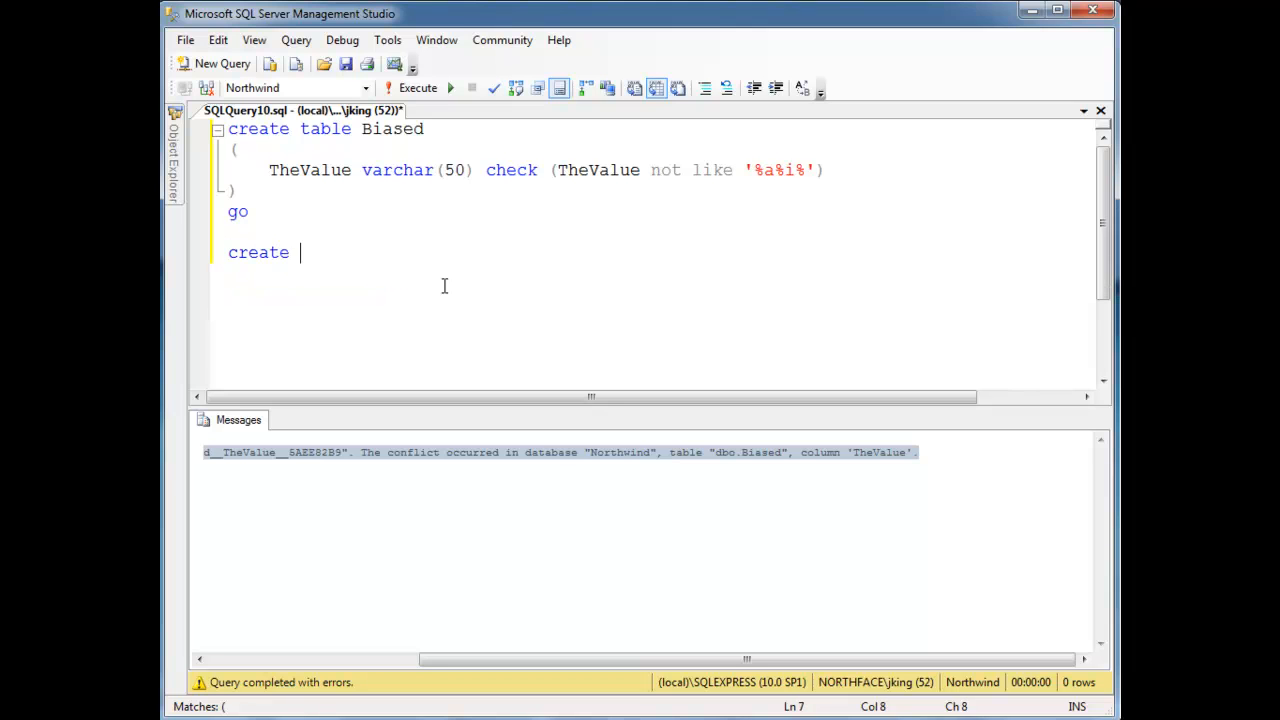
pyautogui.write('trigger Contr')
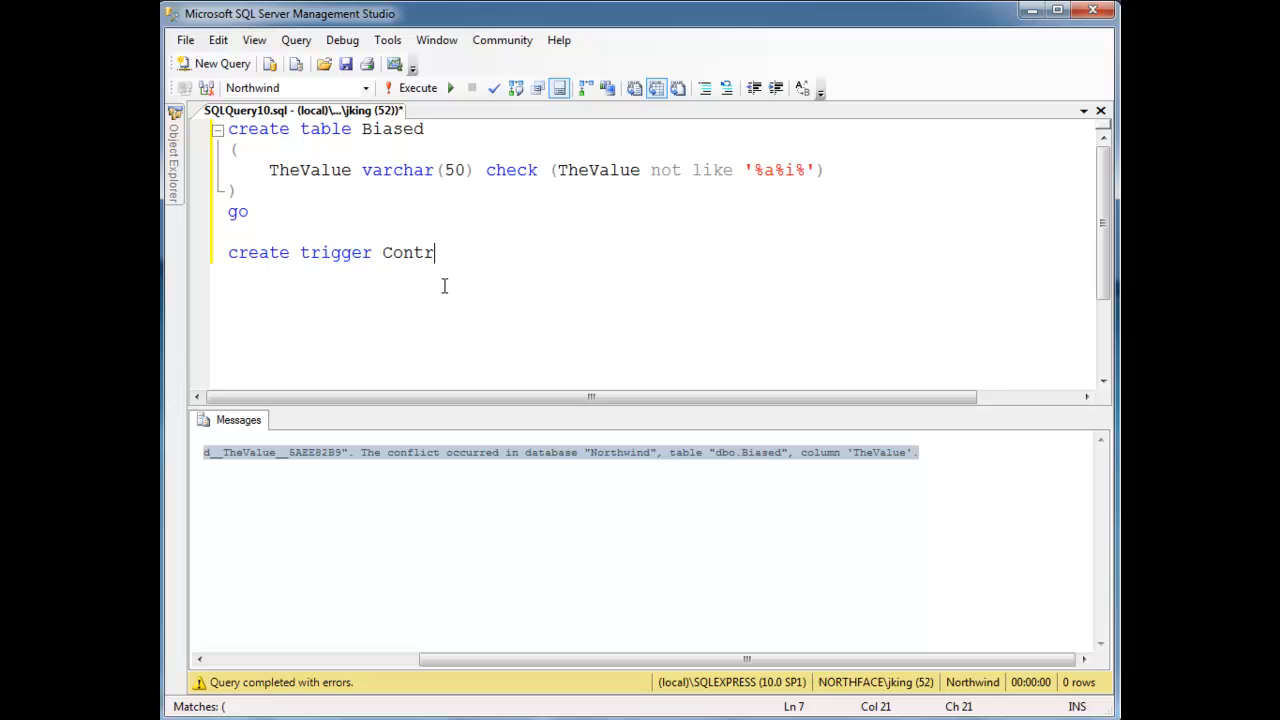
pyautogui.press('Enter')
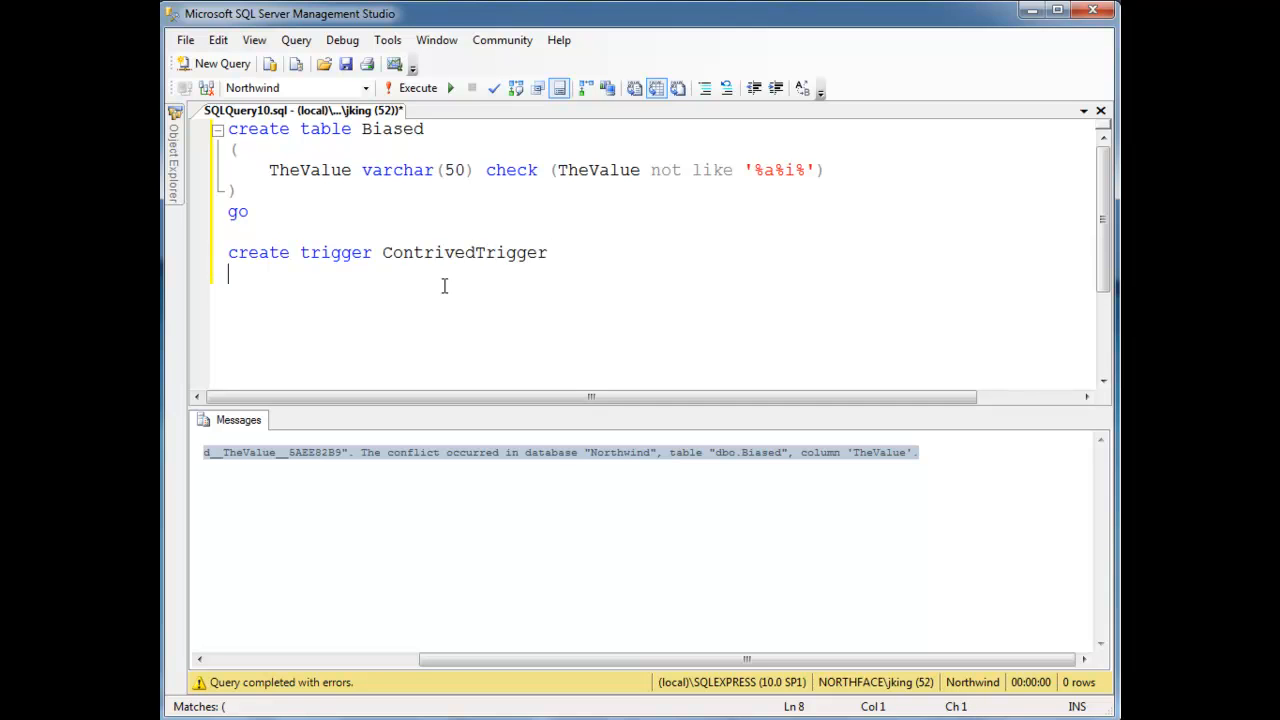
pyautogui.write('on biased')
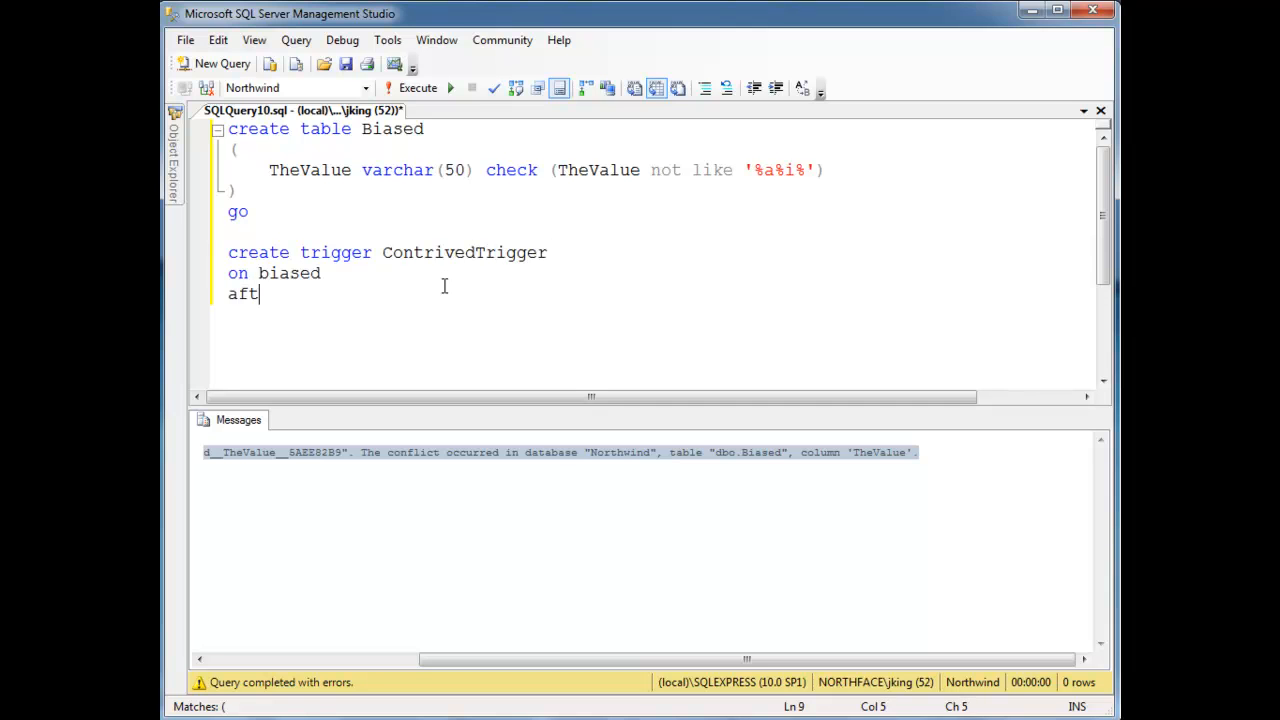
pyautogui.write('er update')
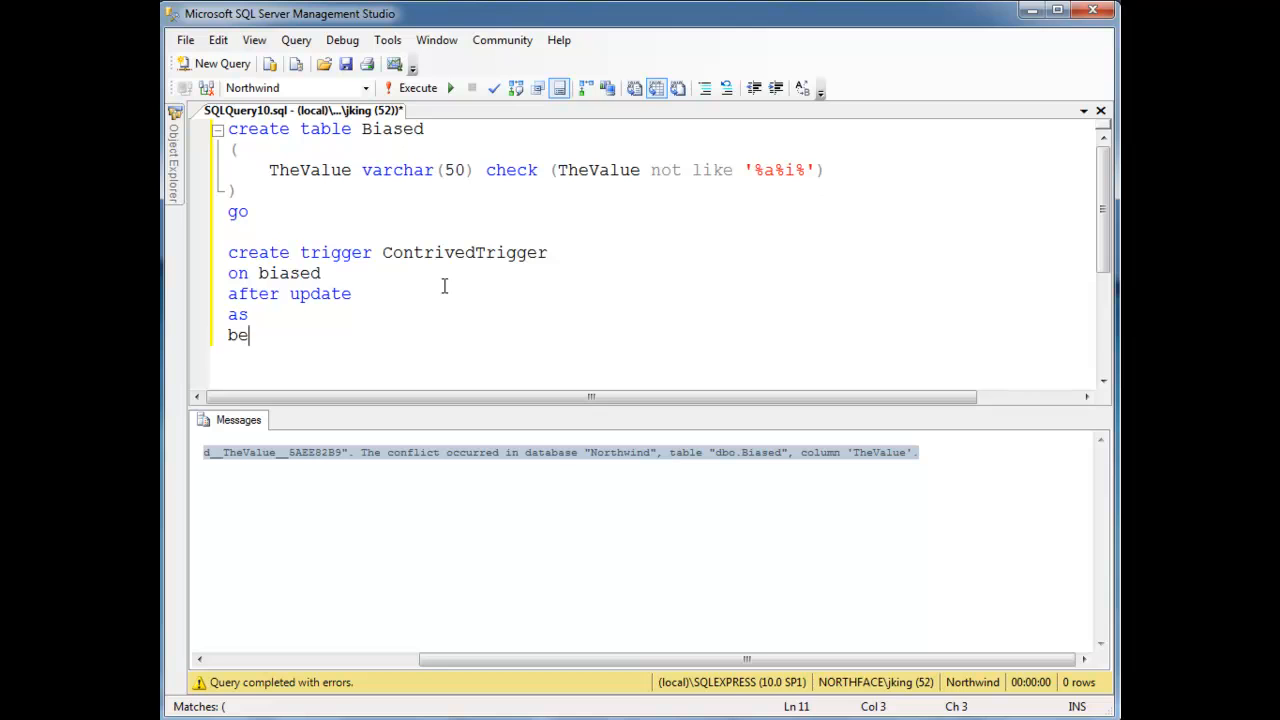
pyautogui.write('gin')
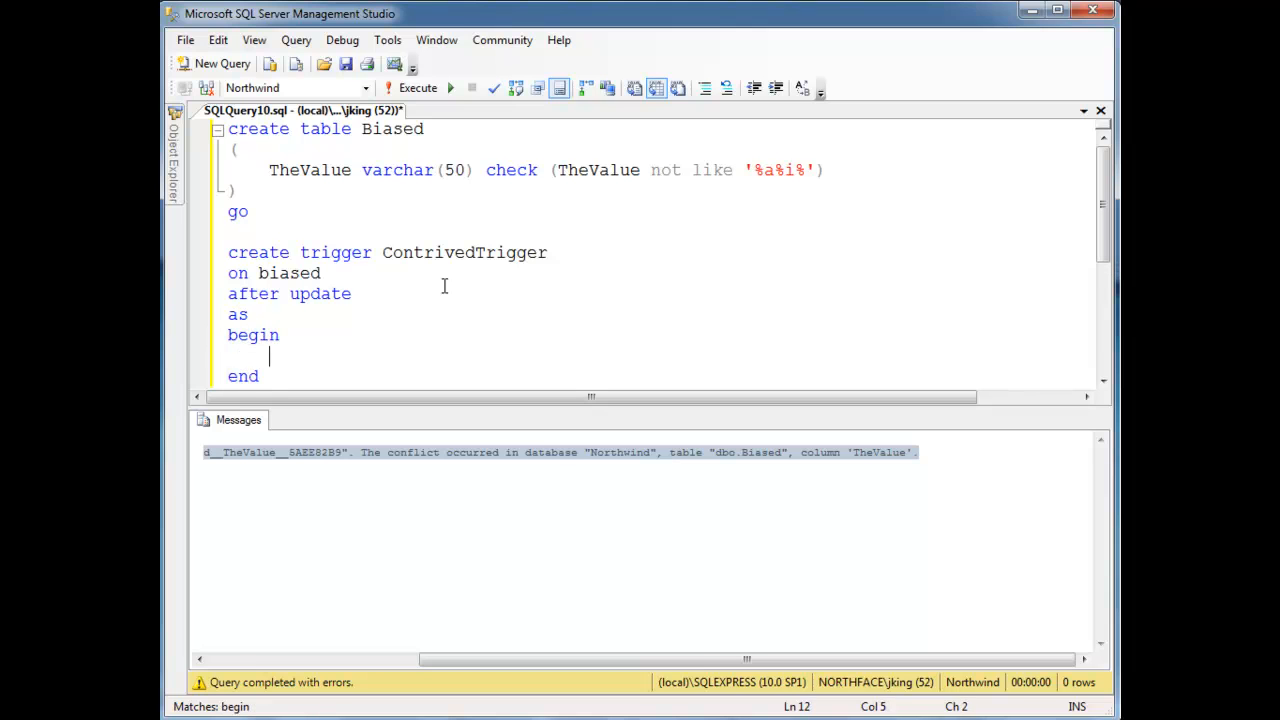
# Add the trigger body inserting 'FFFFFaFFFFiFFFFF' into Biased, and highlight 'after'
pyautogui.write('insert')
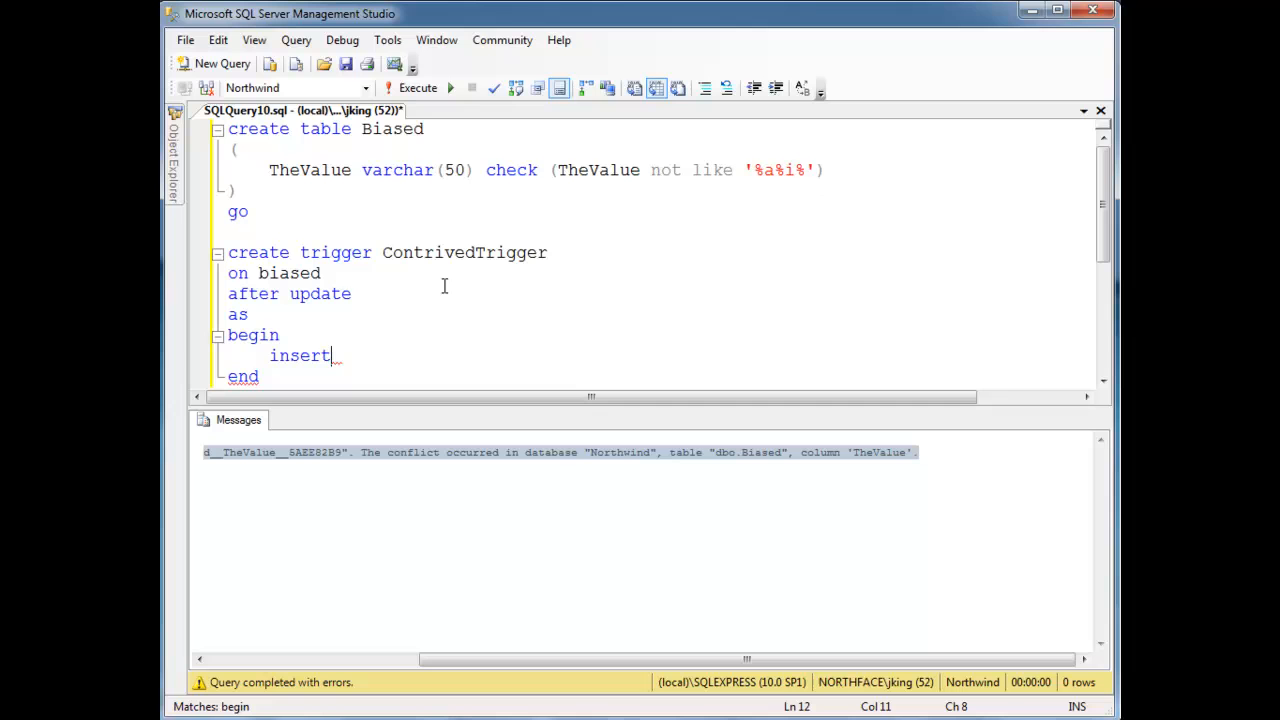
pyautogui.write('into')
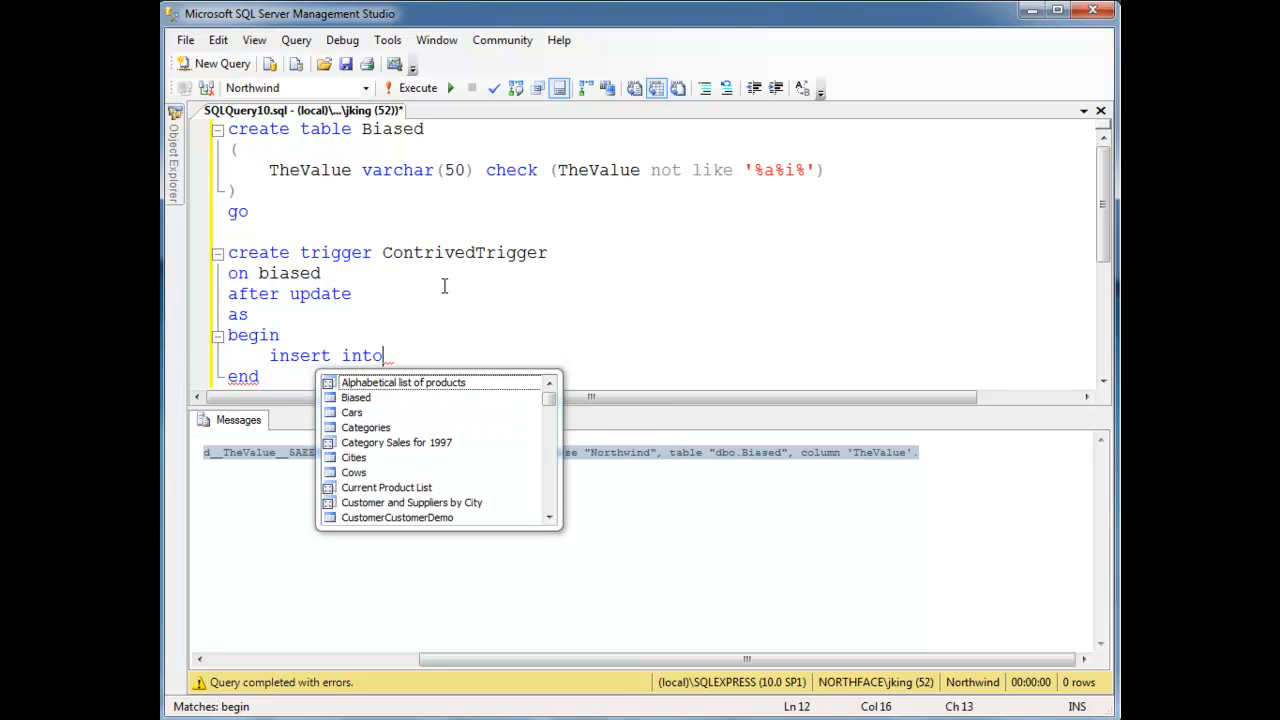
pyautogui.write('Biased')
pyautogui.write('values')
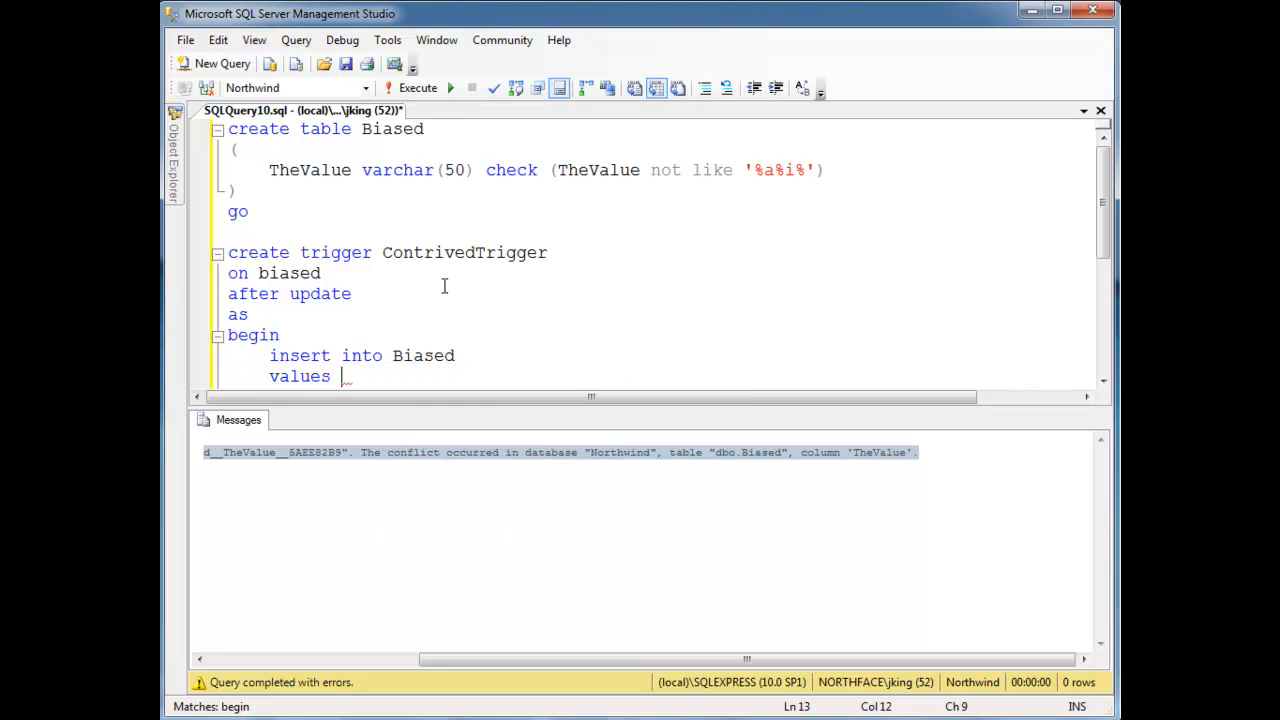
pyautogui.write("('")
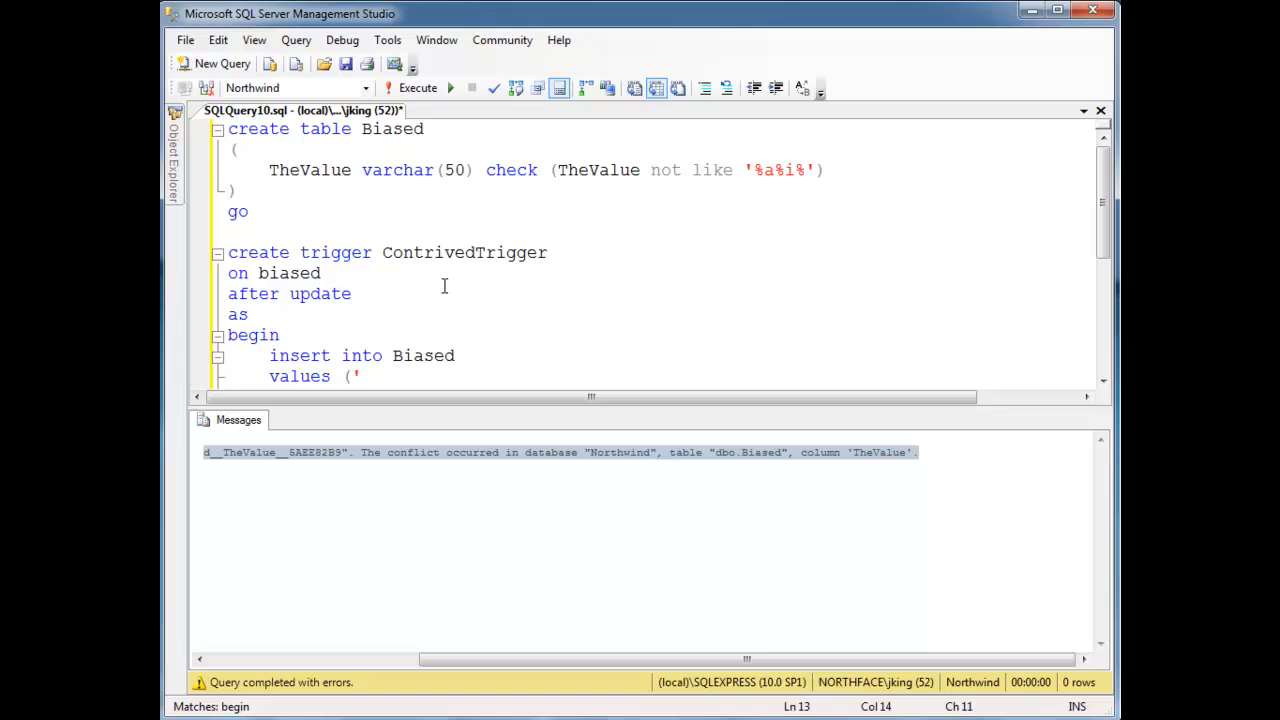
pyautogui.write('F')
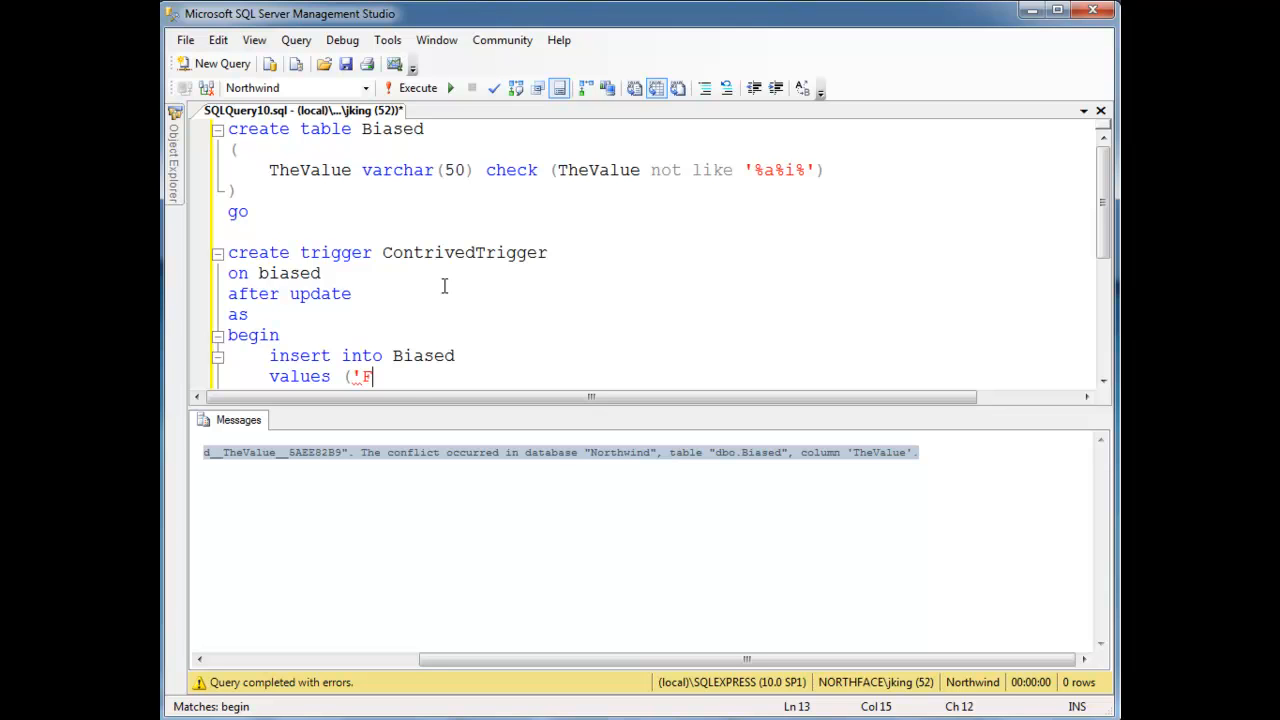
pyautogui.write('FFFFa')
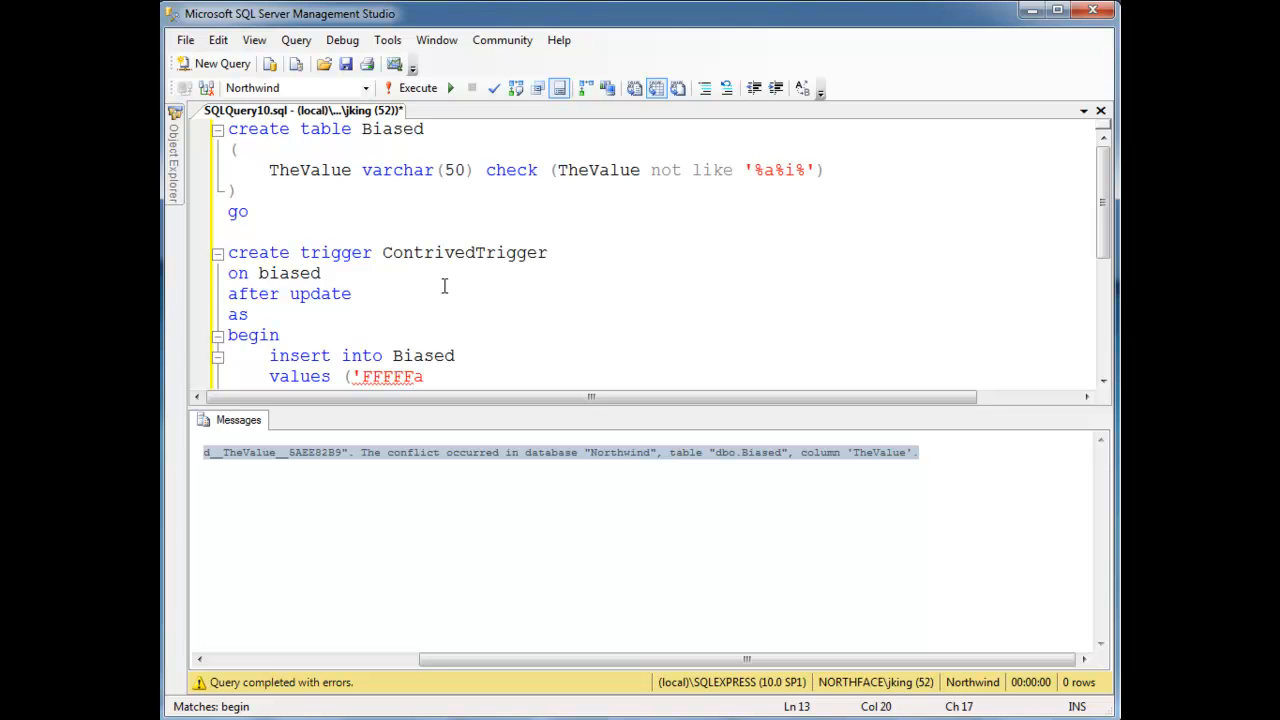
pyautogui.write('FFFFiF')
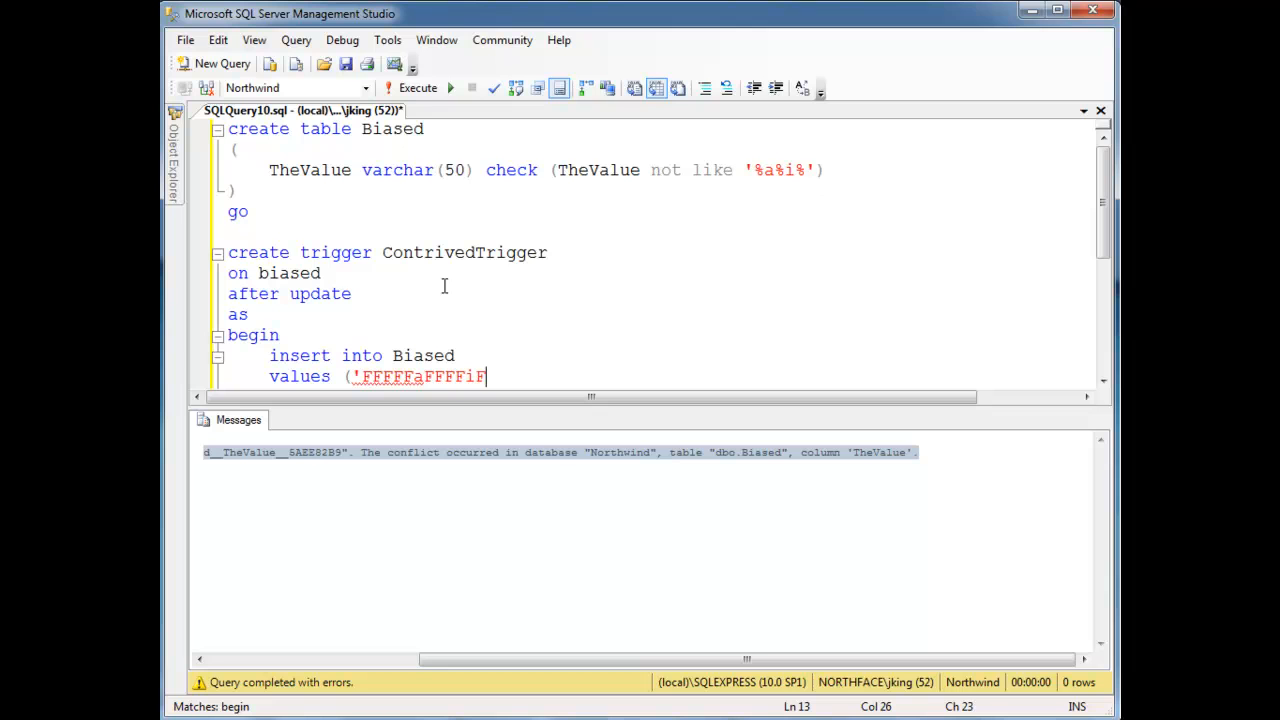
pyautogui.write('FFFF')
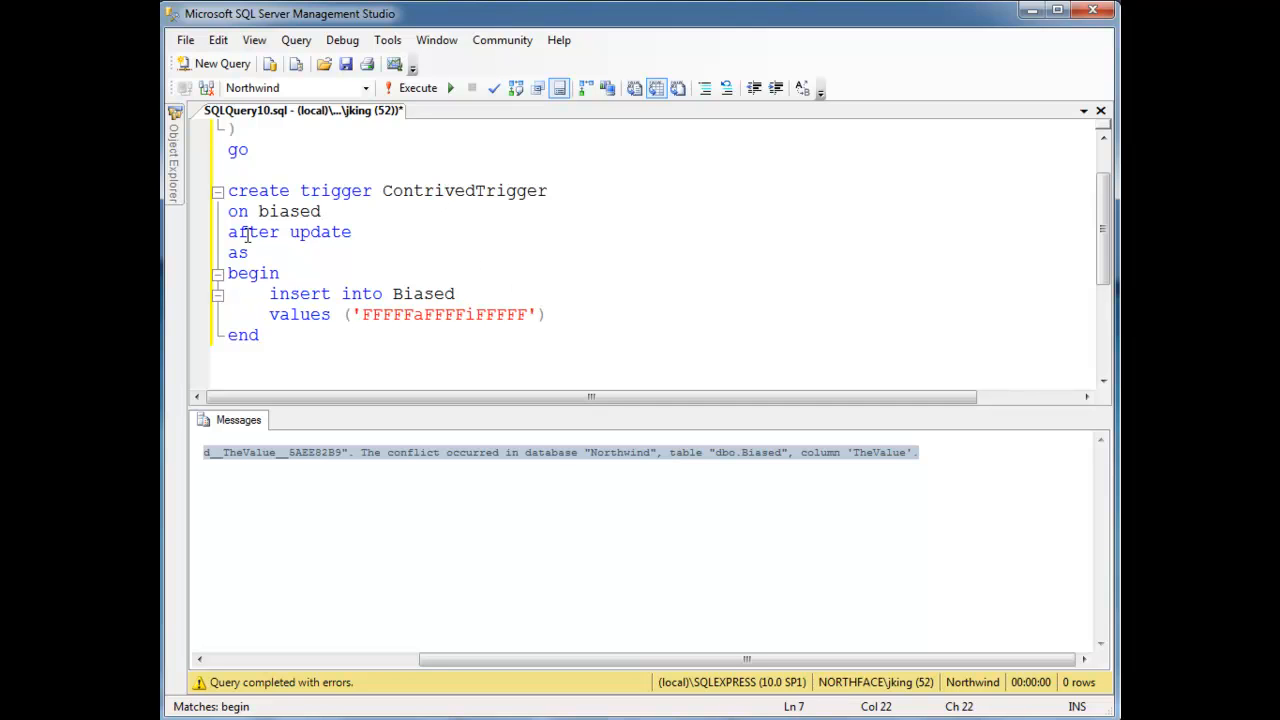
pyautogui.doubleClick(253, 231)
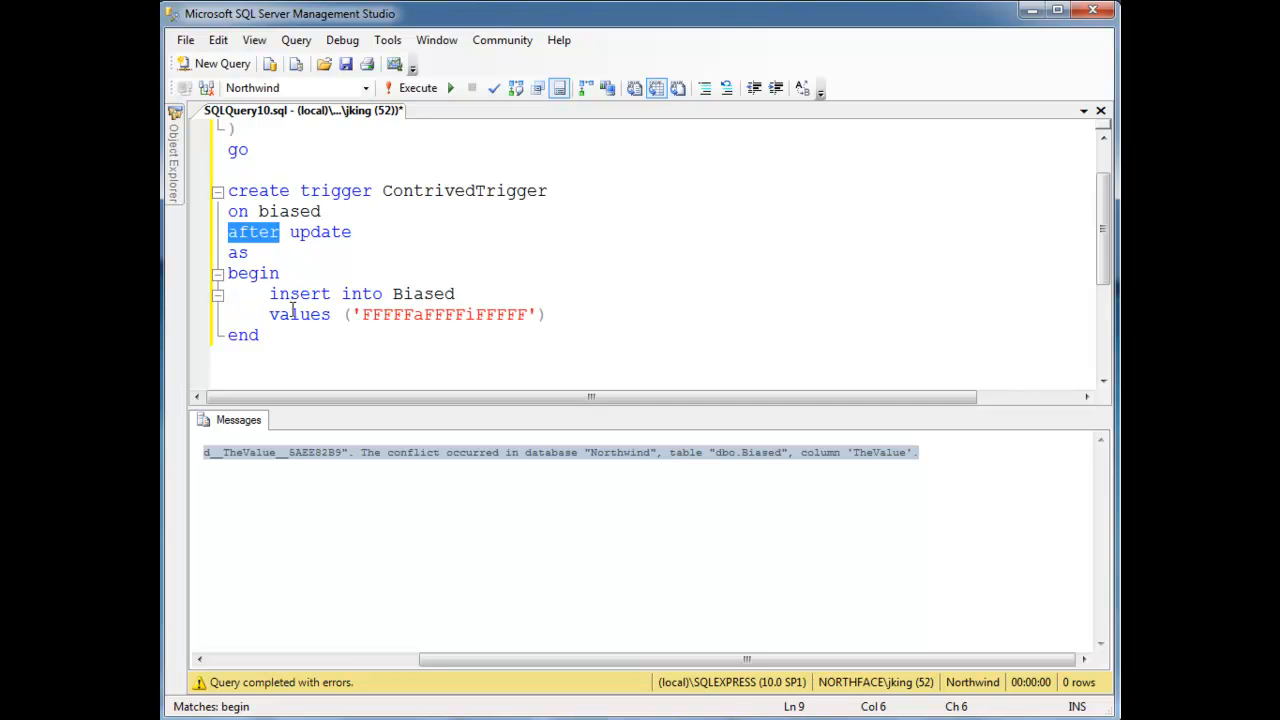
pyautogui.moveTo(460, 408)
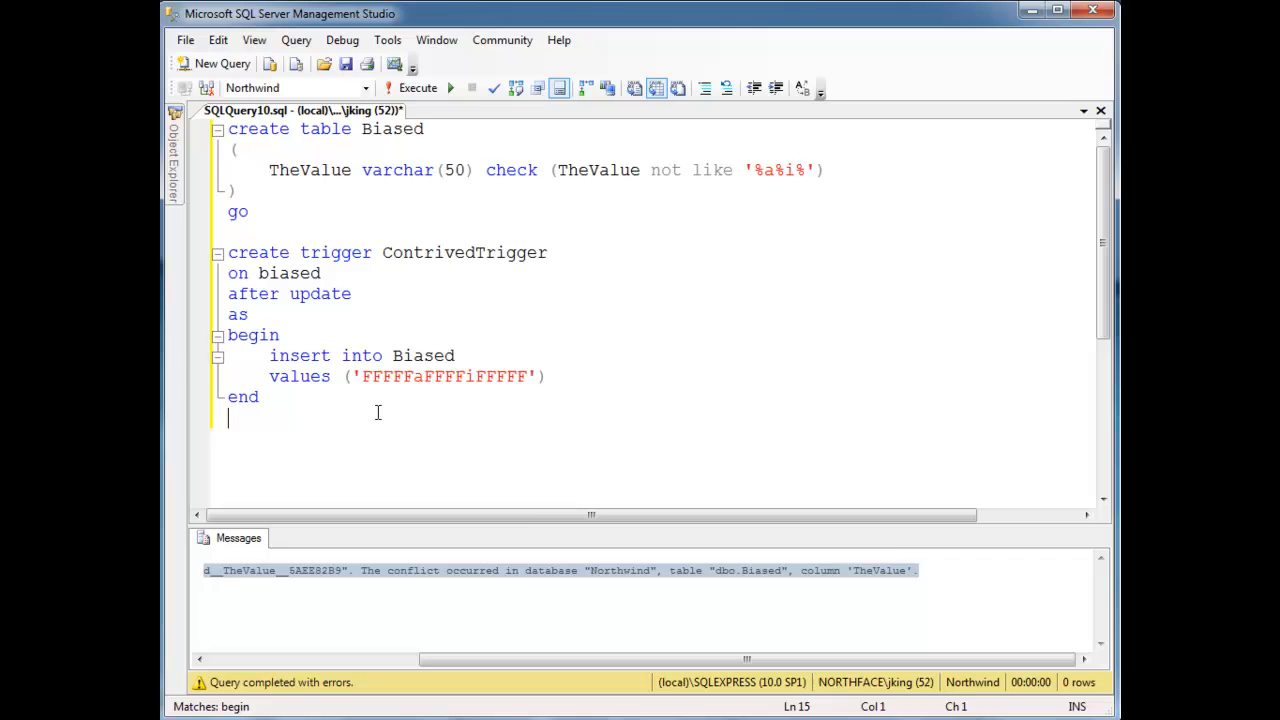
# Write insert into Biased values ('k')
pyautogui.write('insert into')
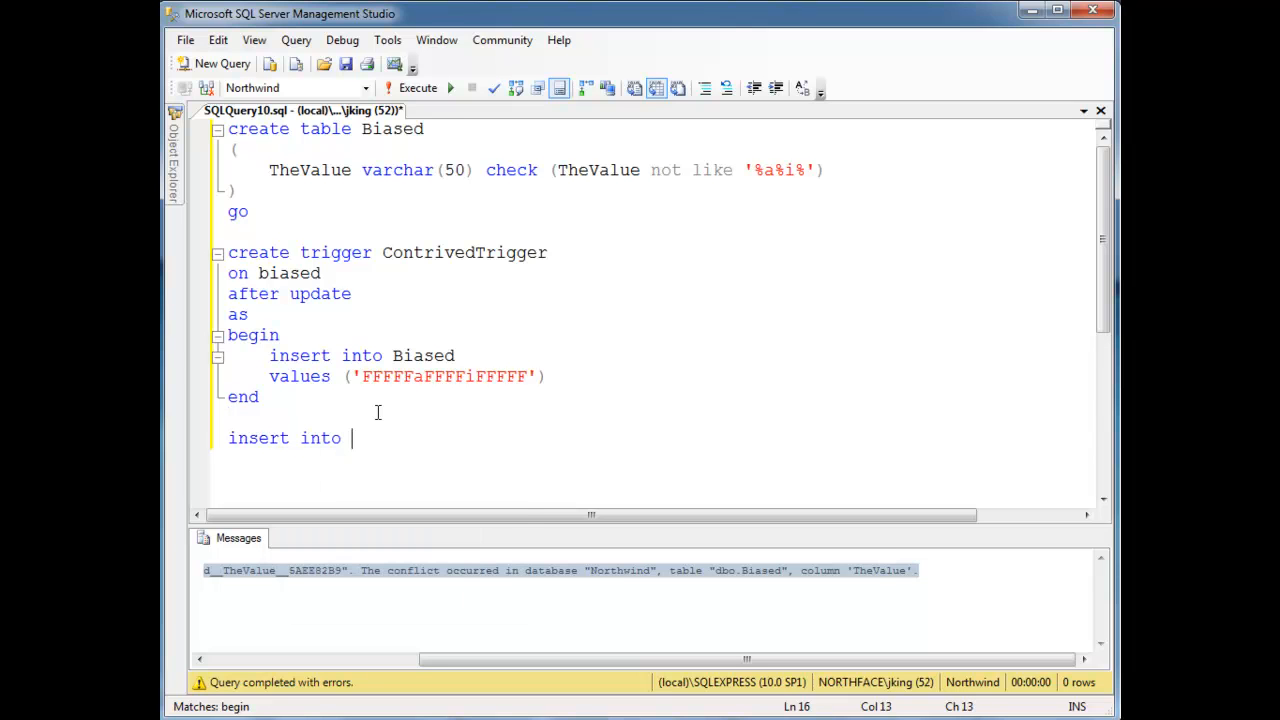
pyautogui.write('Biased')
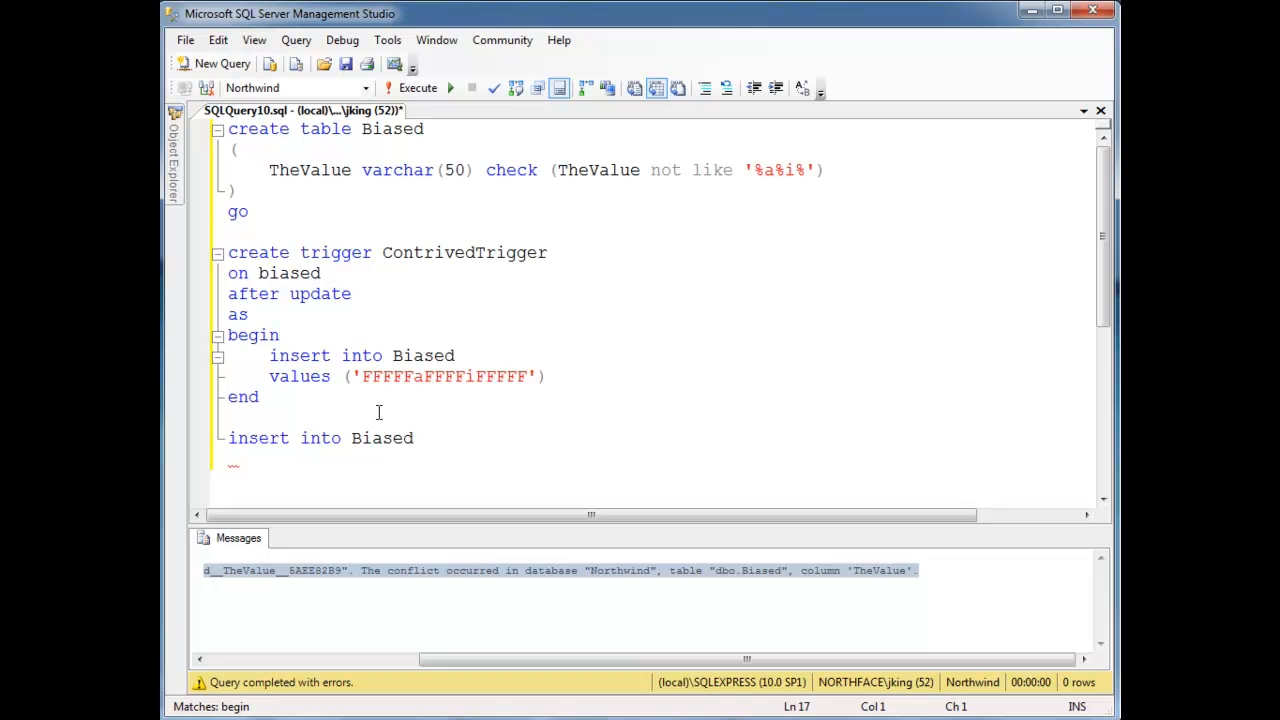
pyautogui.write('values')
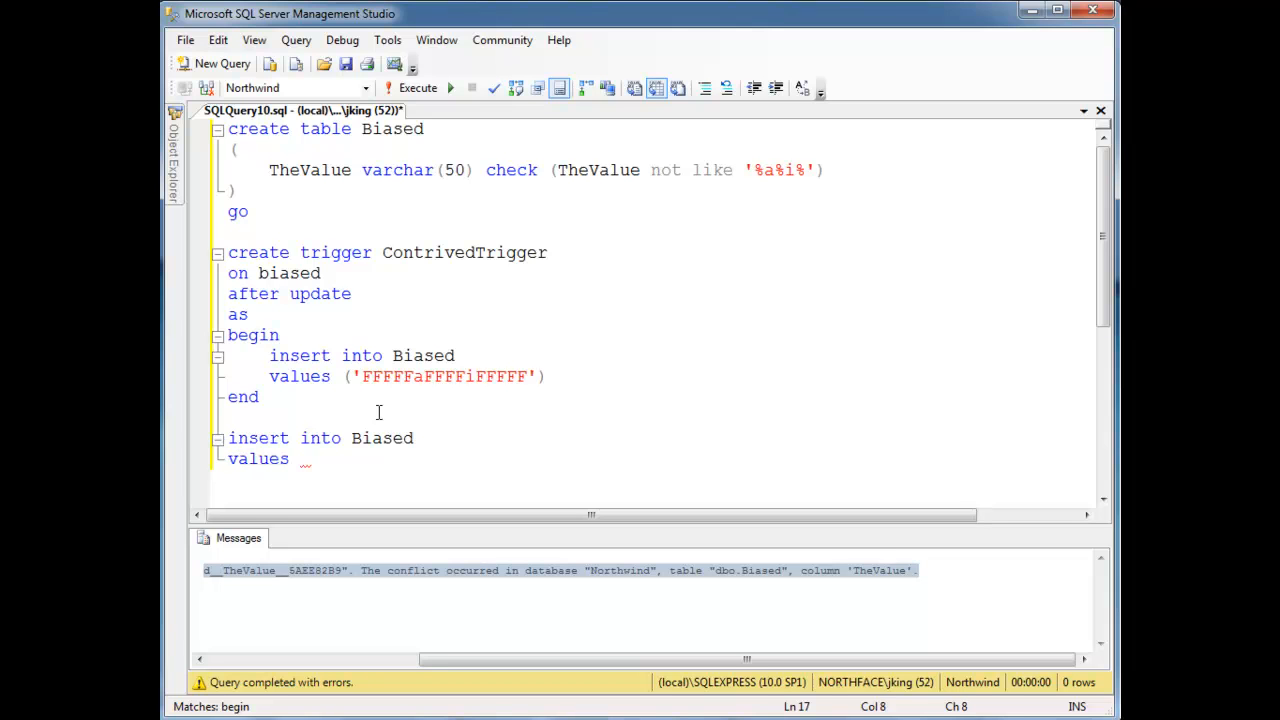
pyautogui.write("('")
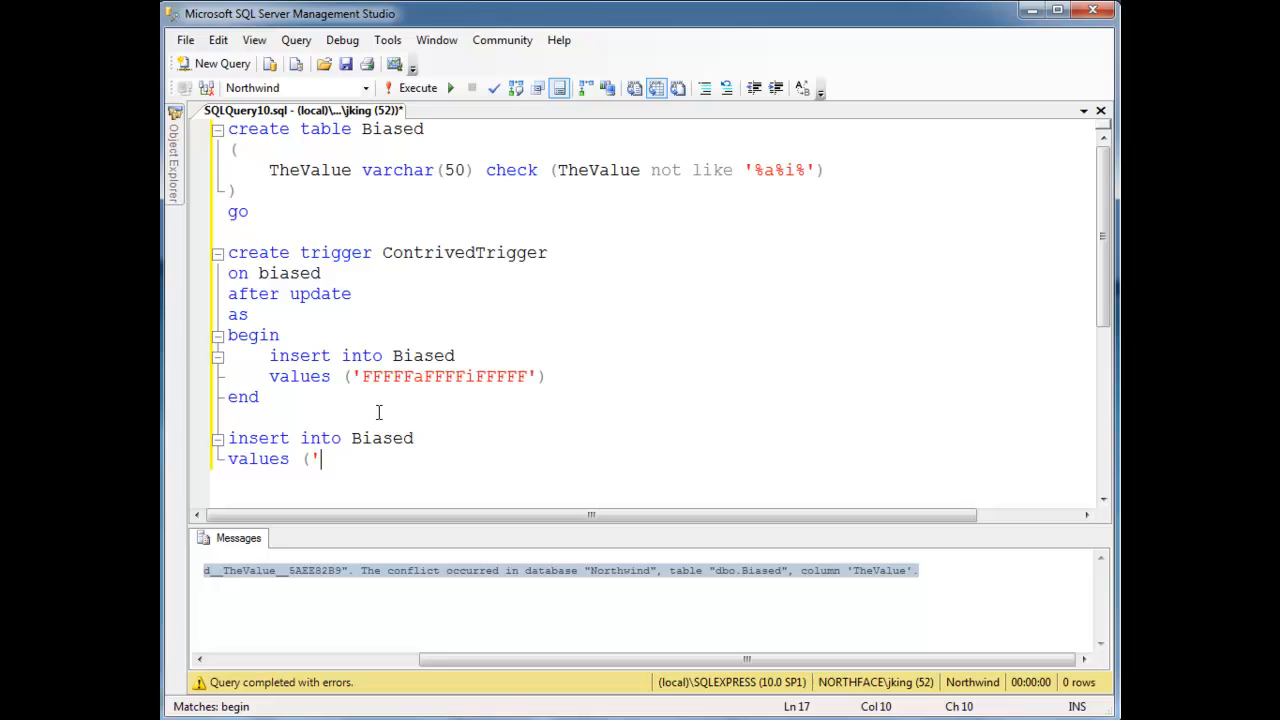
pyautogui.write("k')")
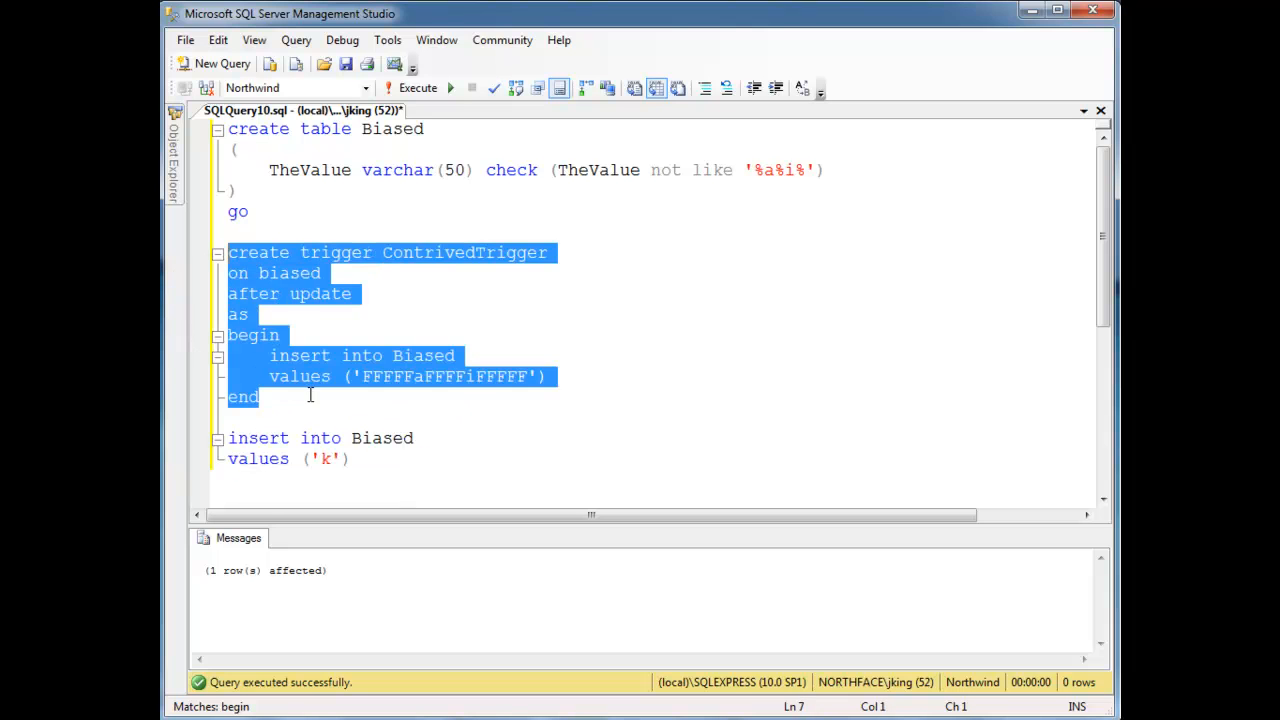
# Execute to create ContrivedTrigger, then reselect the trigger code
pyautogui.click(417, 88)
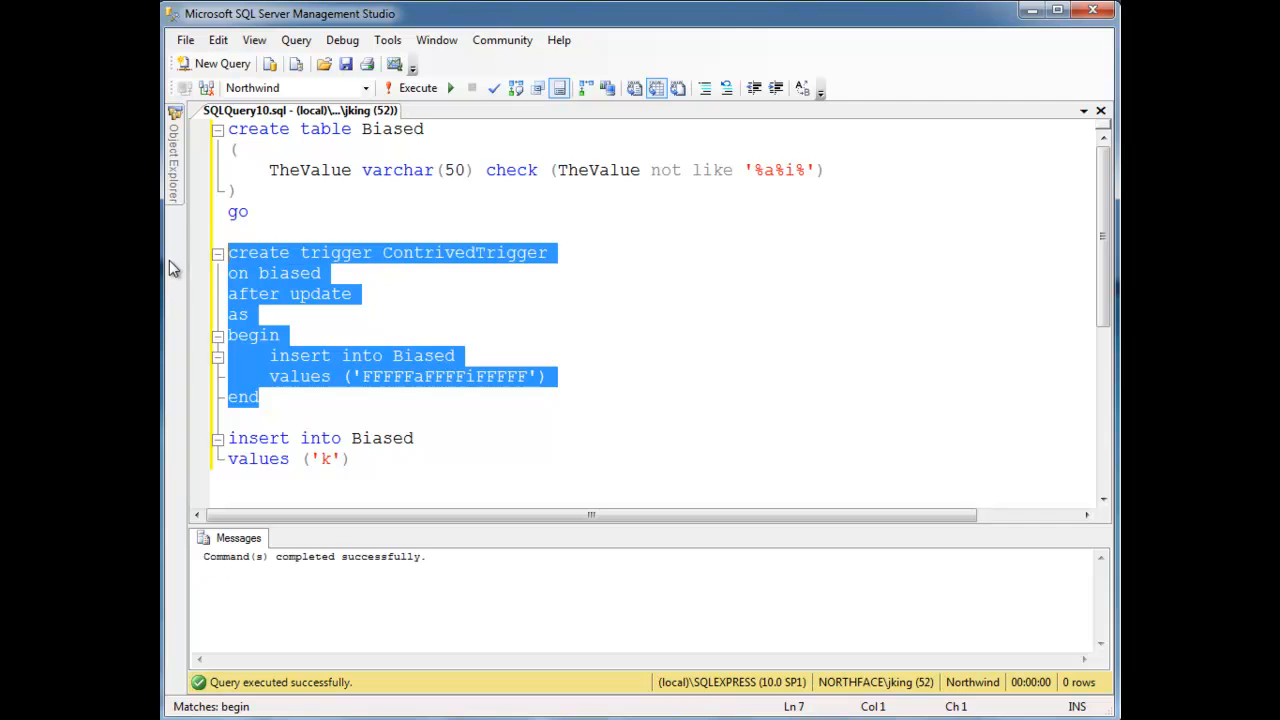
pyautogui.click(287, 293)
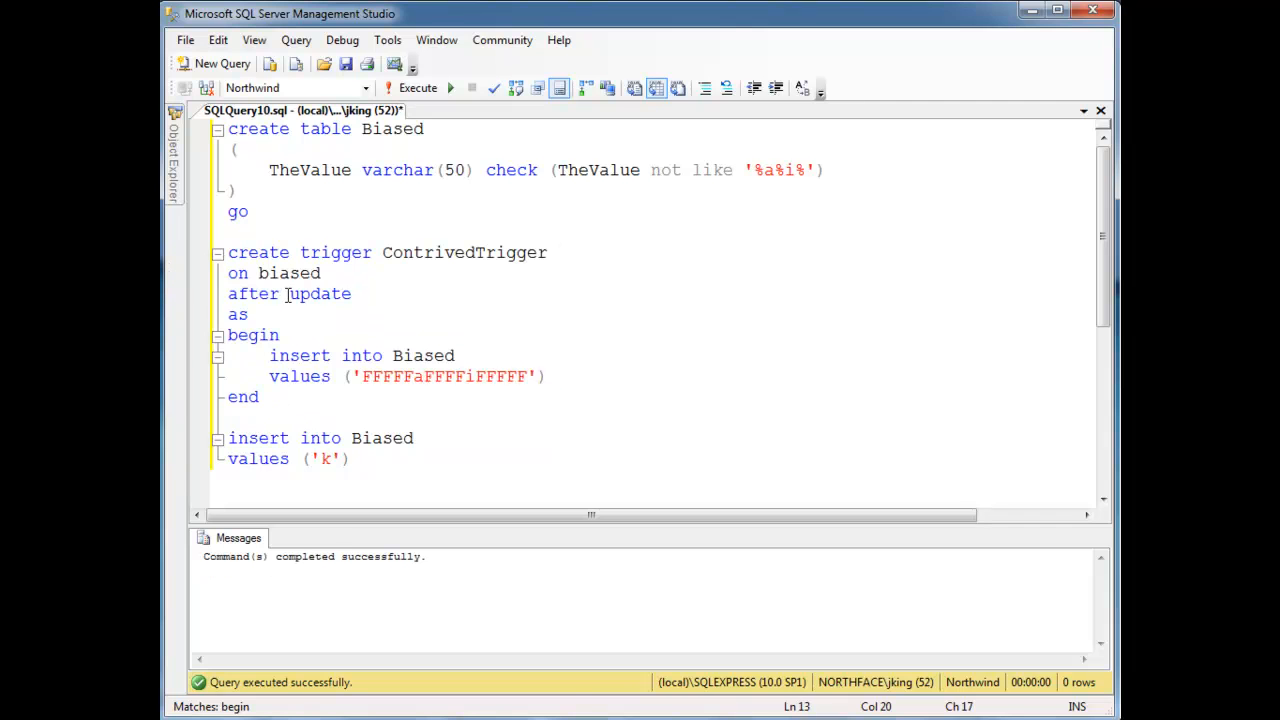
pyautogui.doubleClick(318, 293)
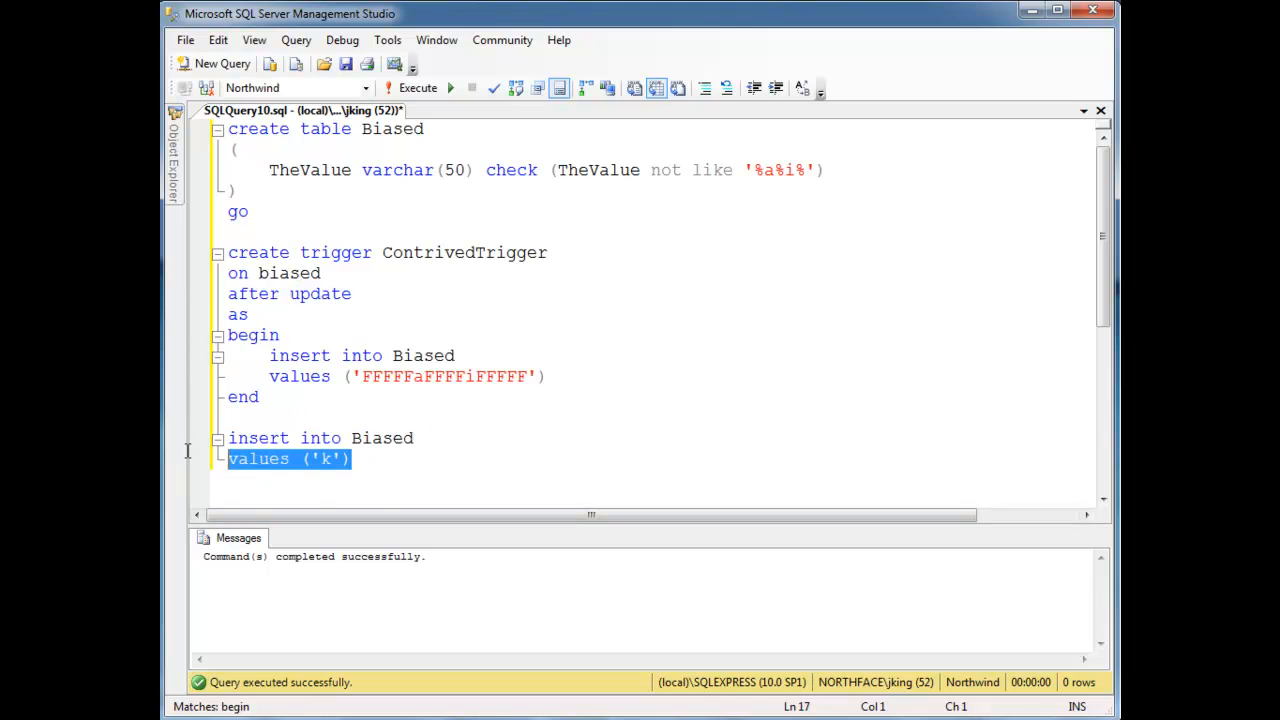
# Replace the insert with update Biased set TheValue = 'w'
pyautogui.write('update b')
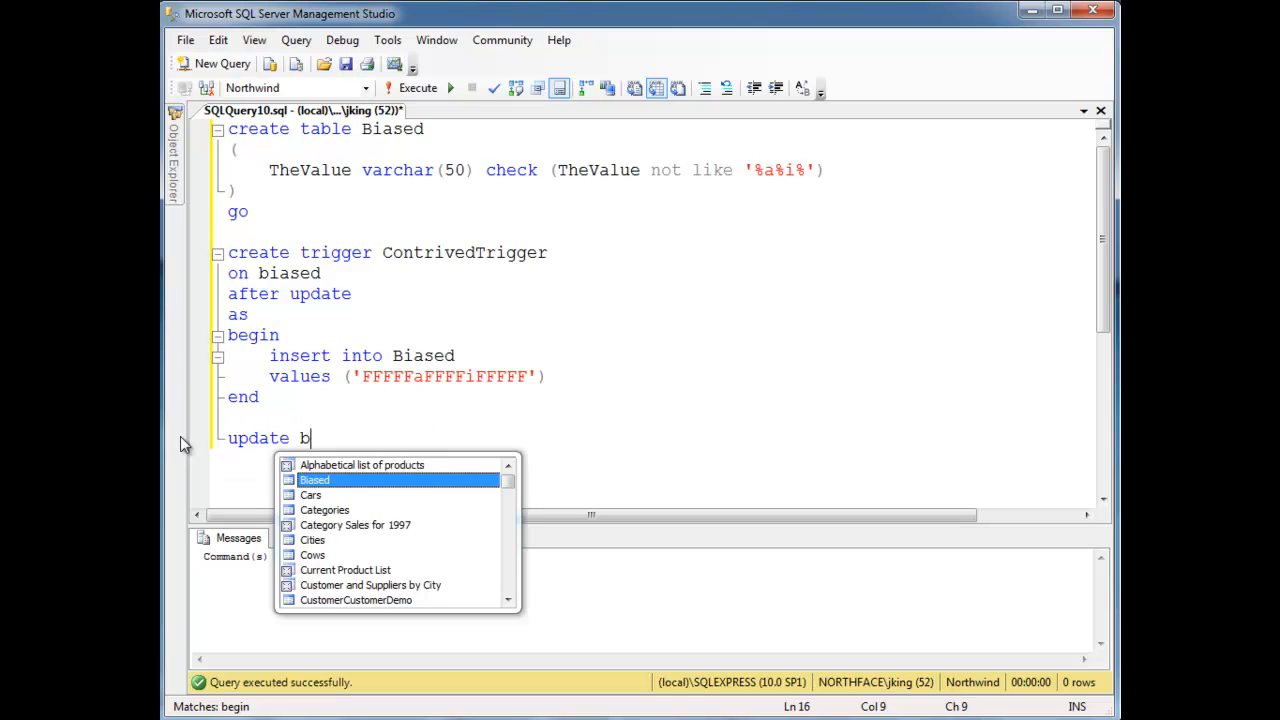
pyautogui.write('iased')
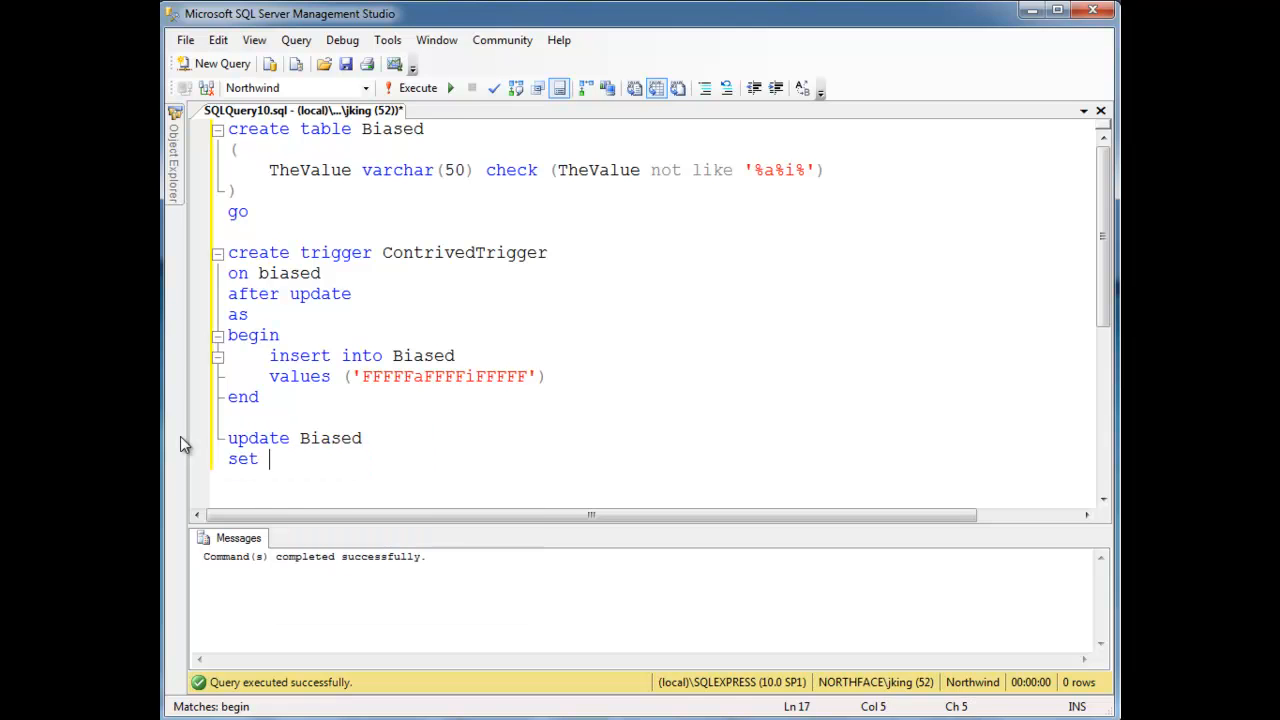
pyautogui.write("TheValue = '")
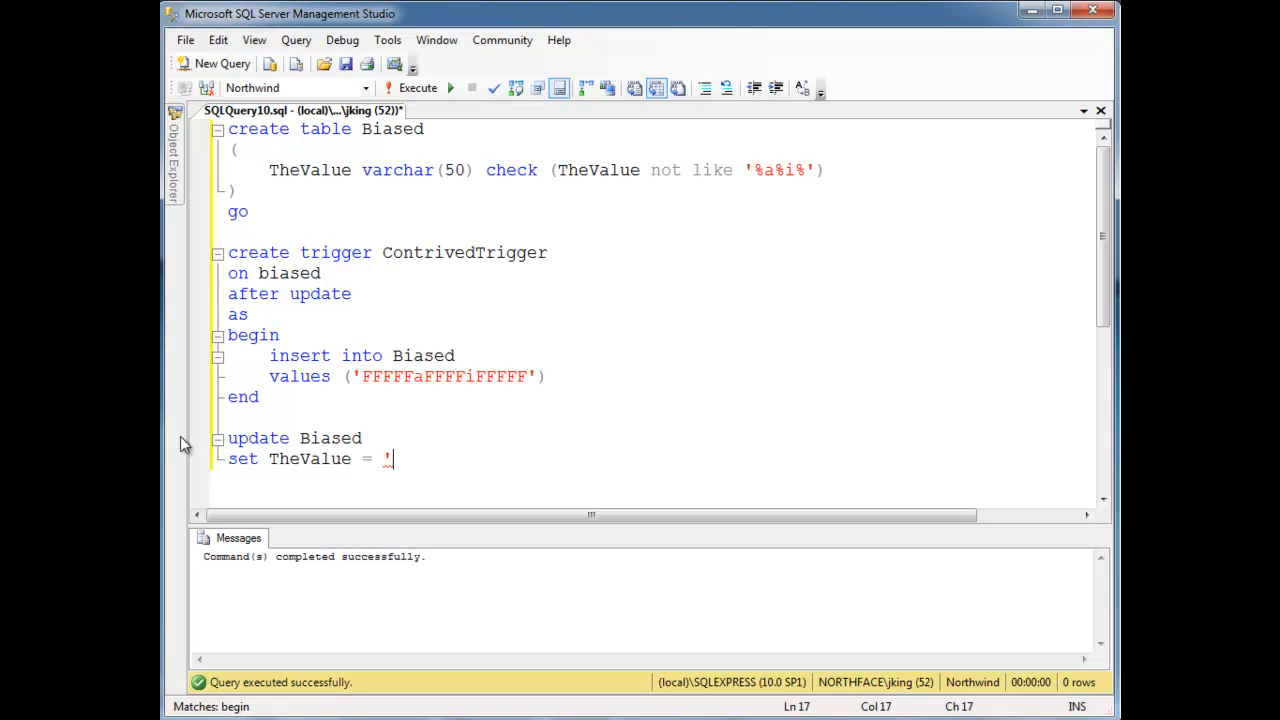
pyautogui.write('w')
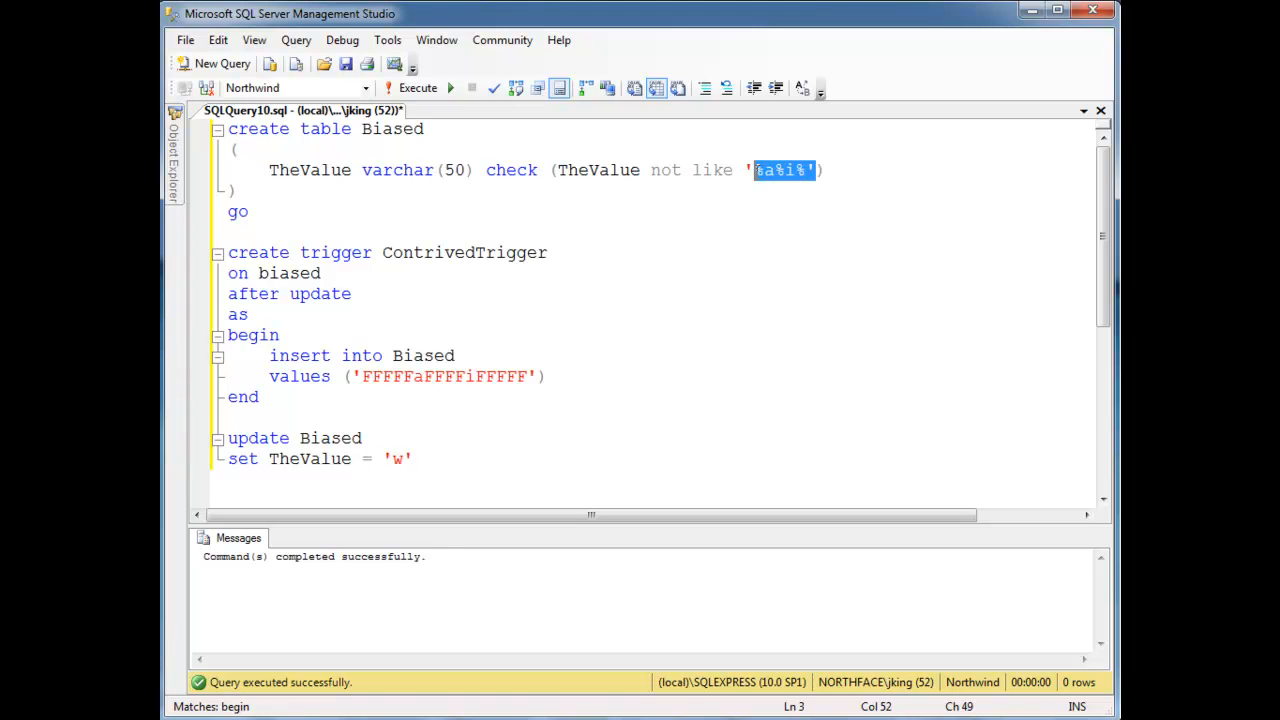
# Start a select * from query on a new line below the update
pyautogui.click(363, 438)
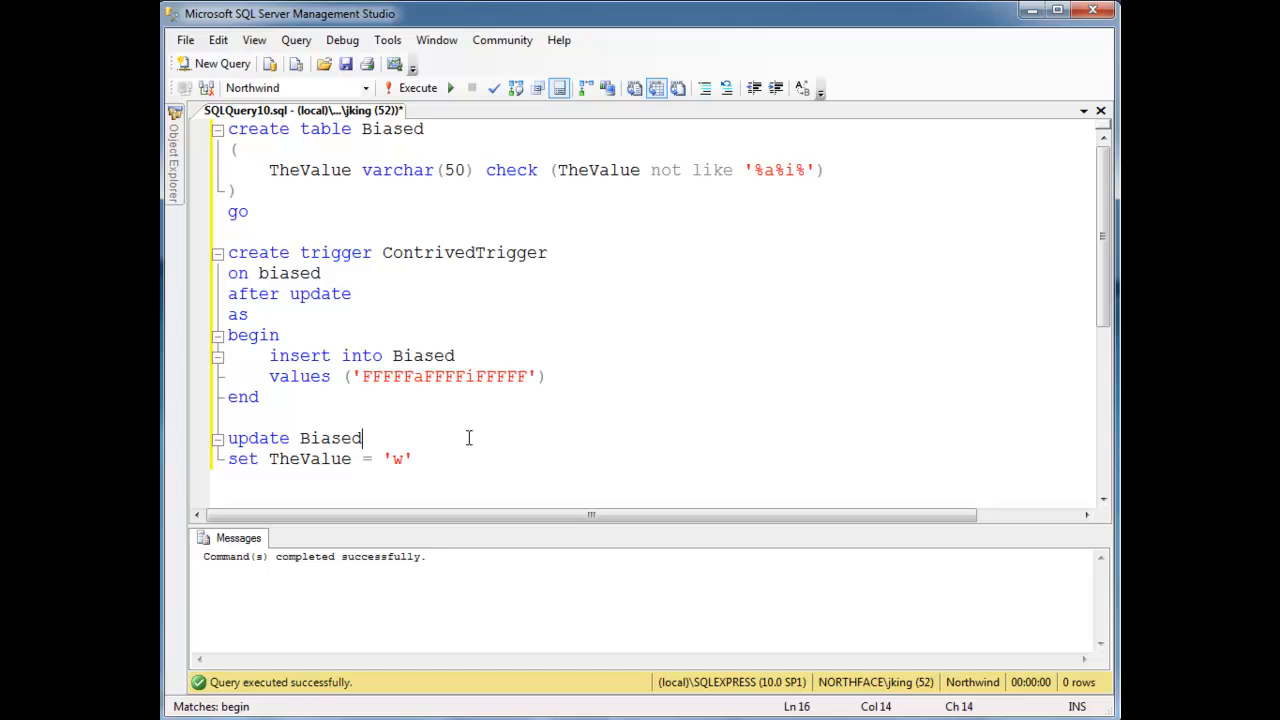
pyautogui.click(313, 459)
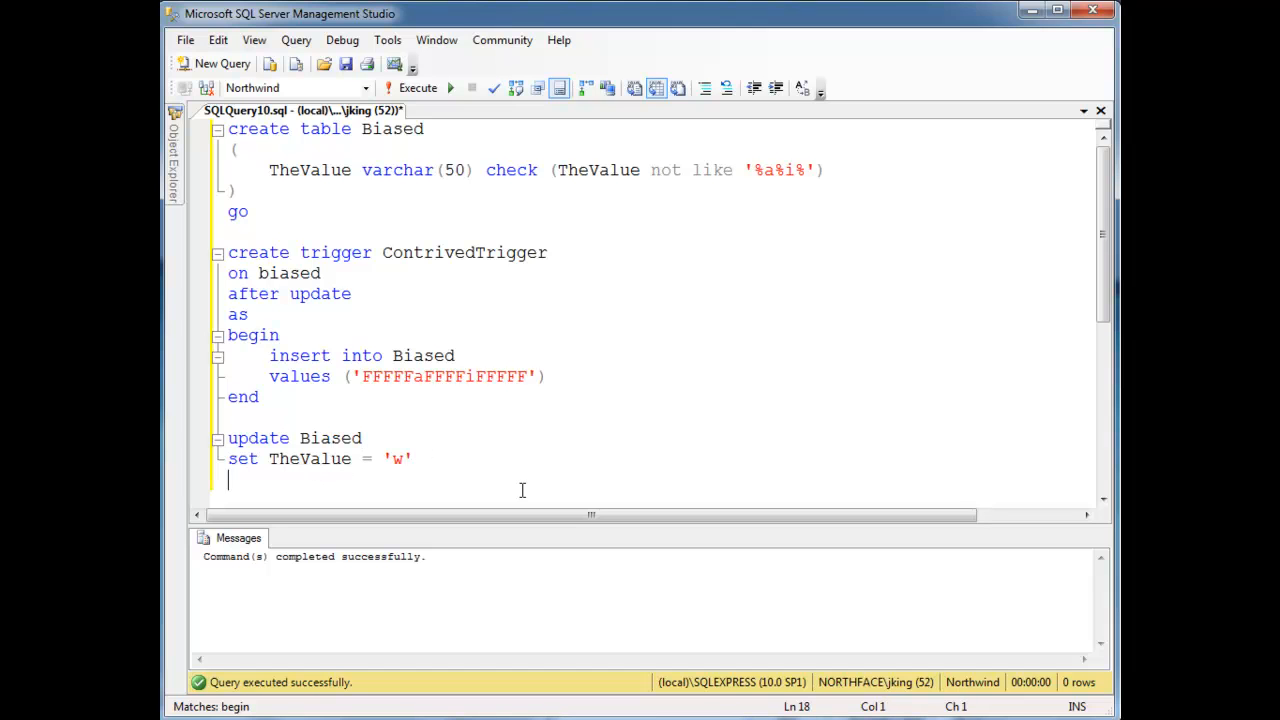
pyautogui.write('select *')
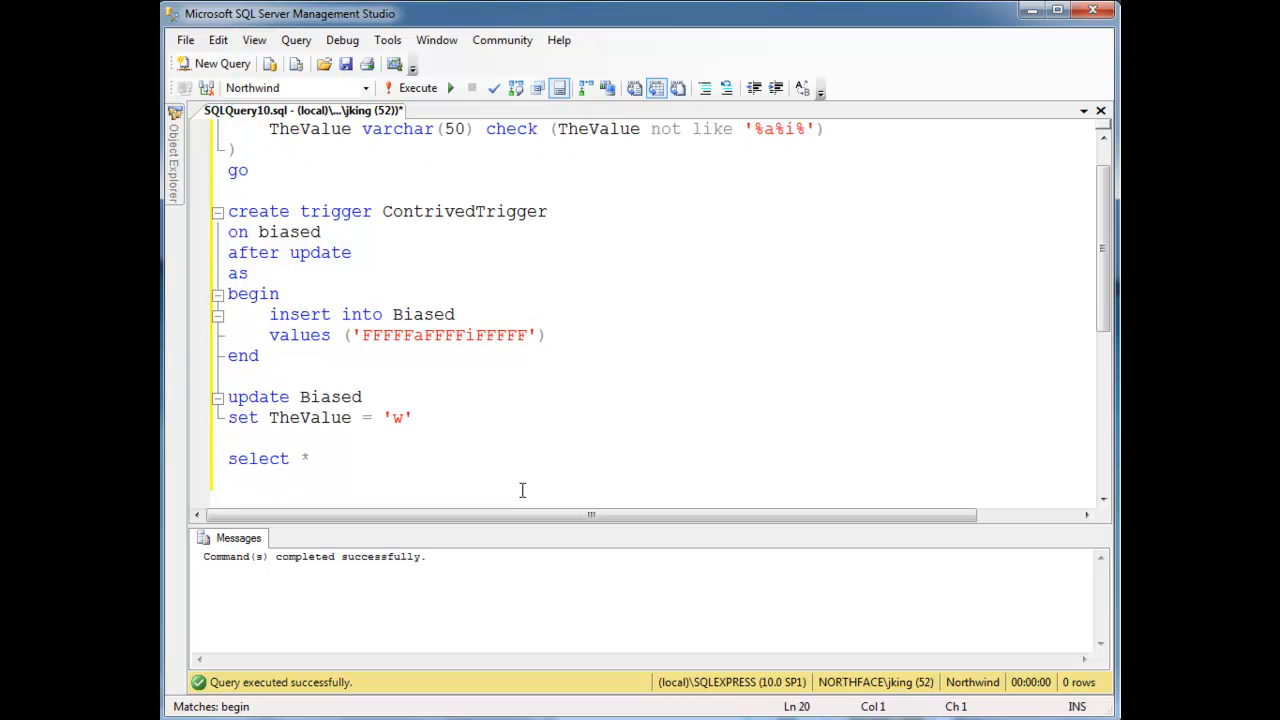
pyautogui.write('from Biased')
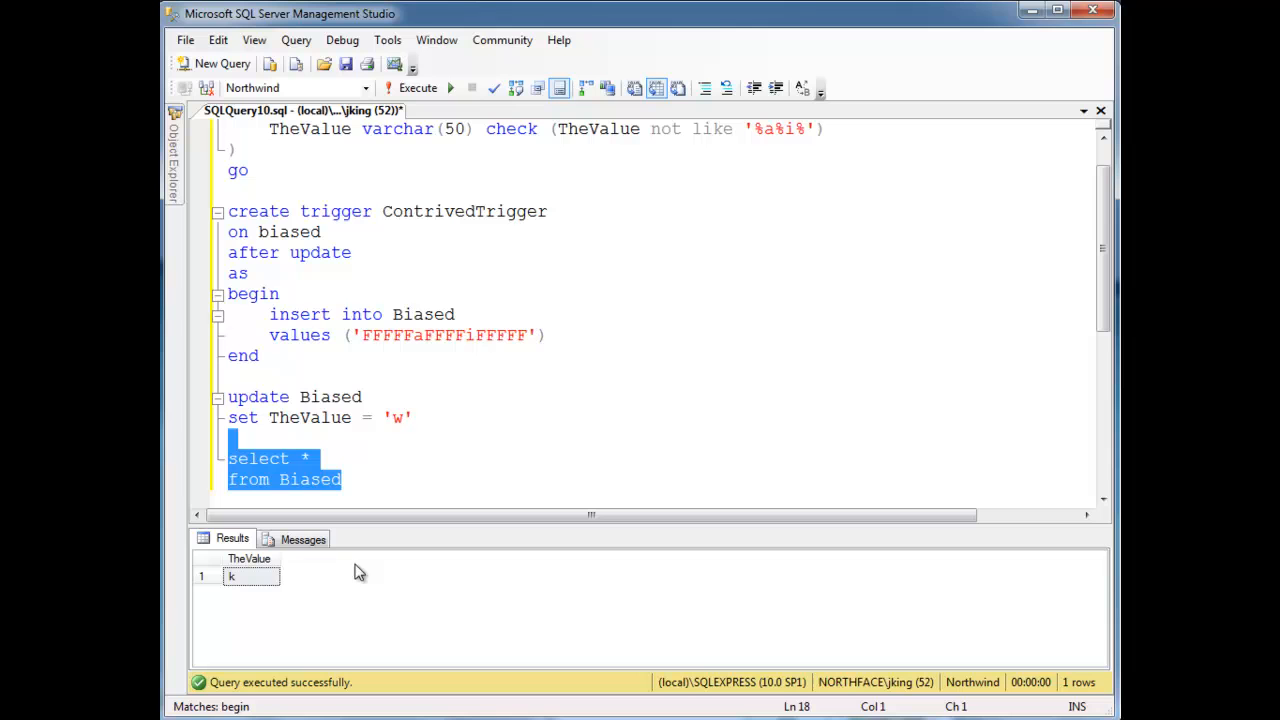
pyautogui.moveTo(227, 458)
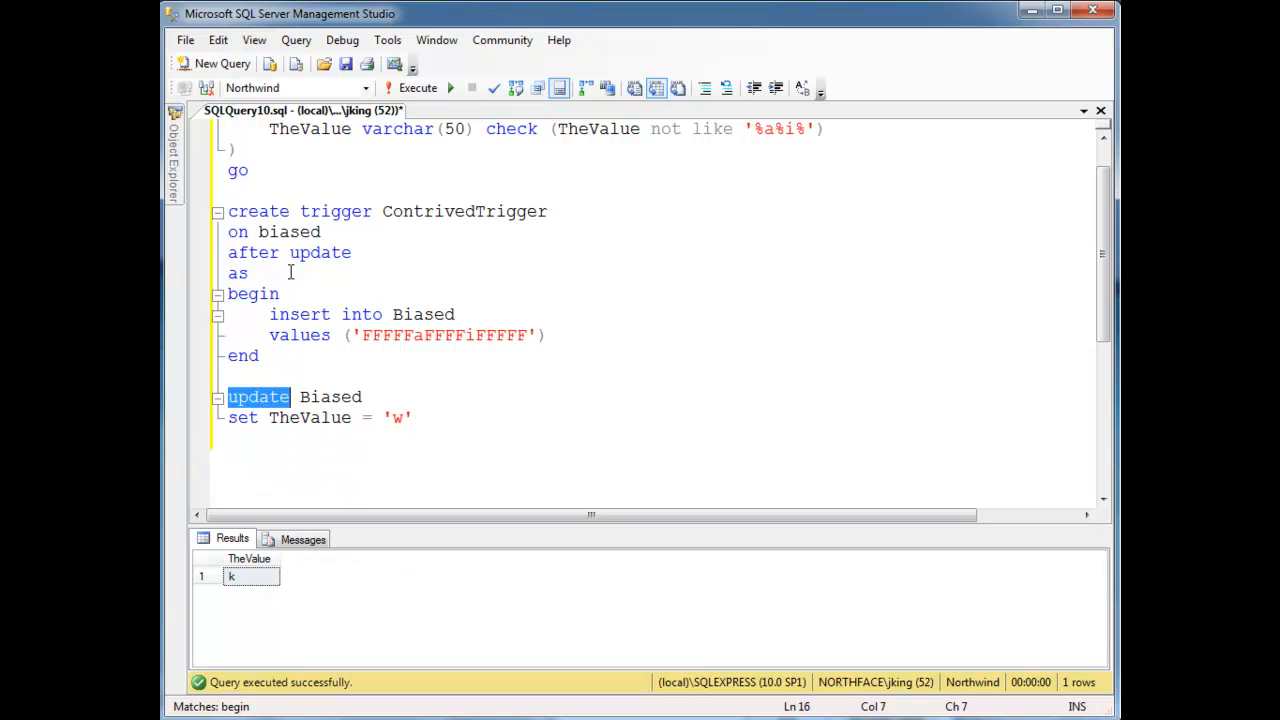
pyautogui.doubleClick(336, 211)
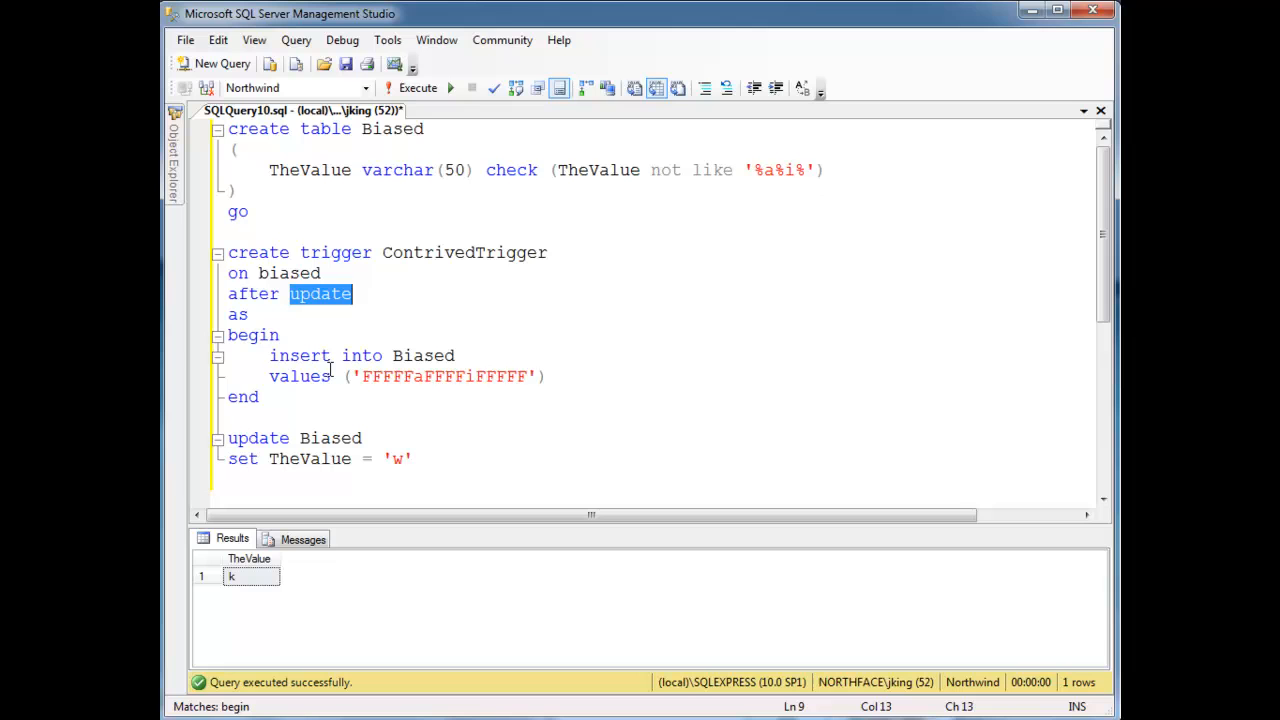
pyautogui.click(248, 211)
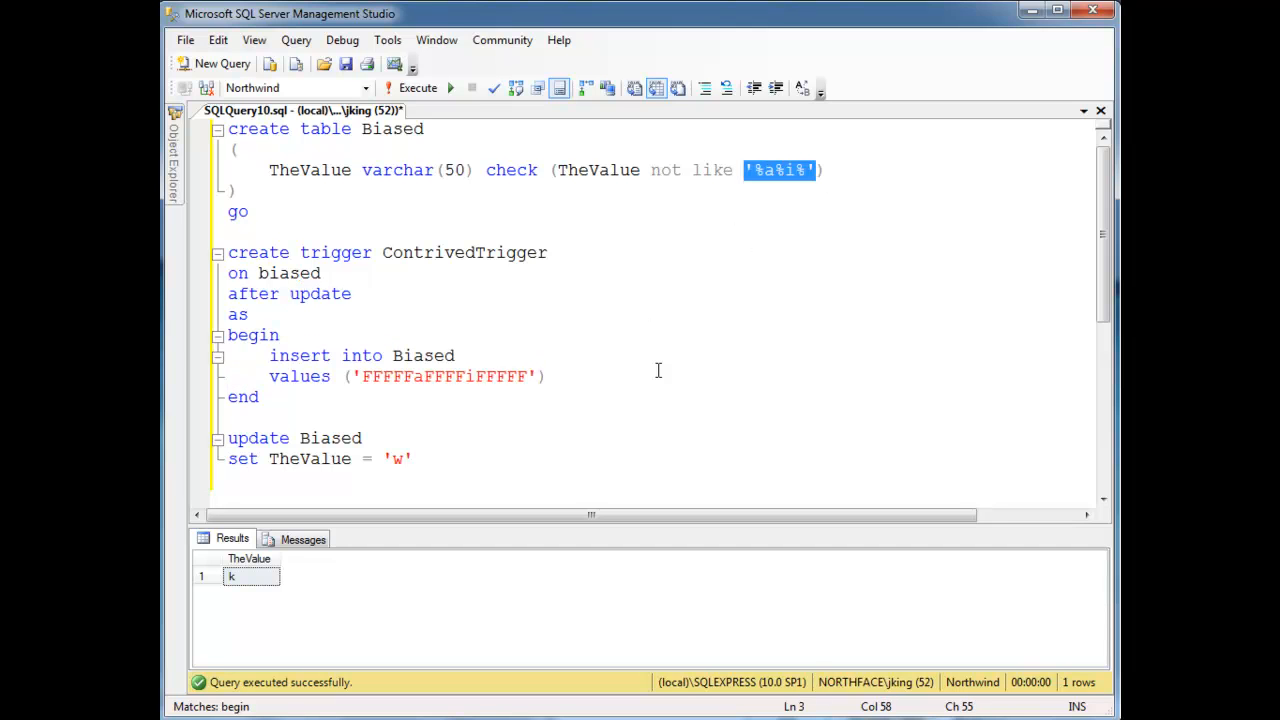
pyautogui.moveTo(630, 412)
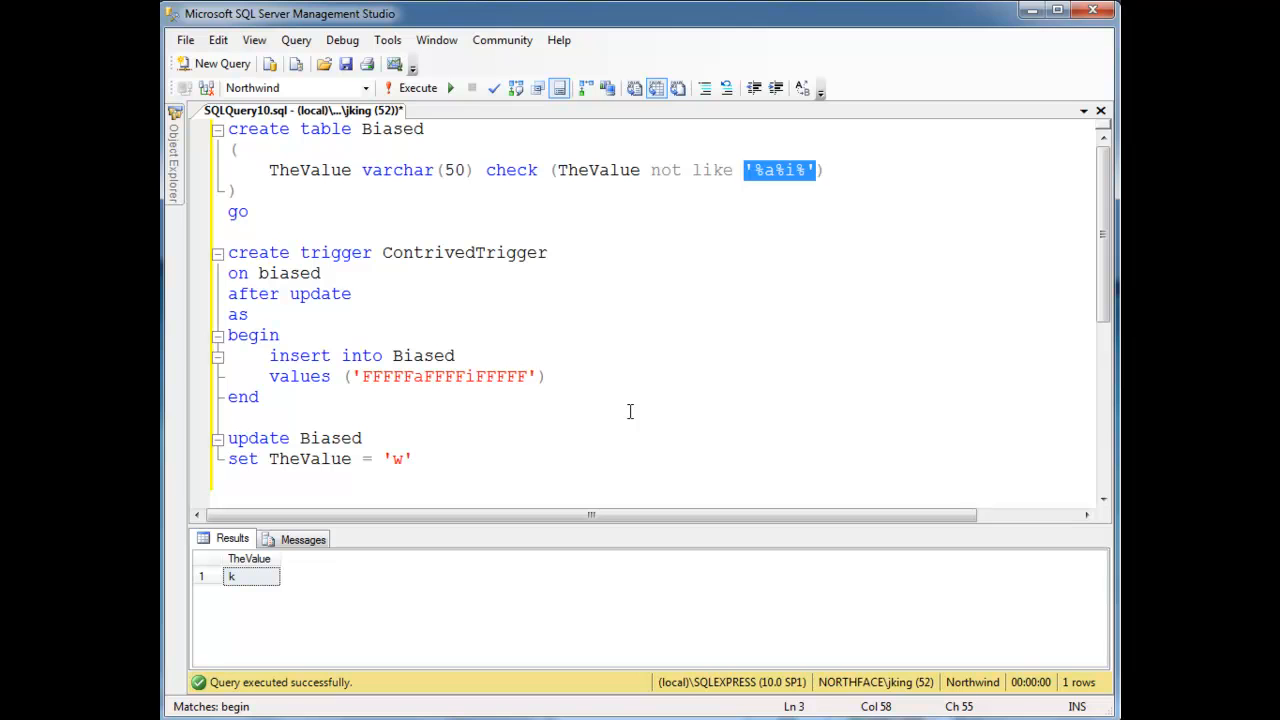
pyautogui.moveTo(270, 376); pyautogui.dragTo(260, 397)
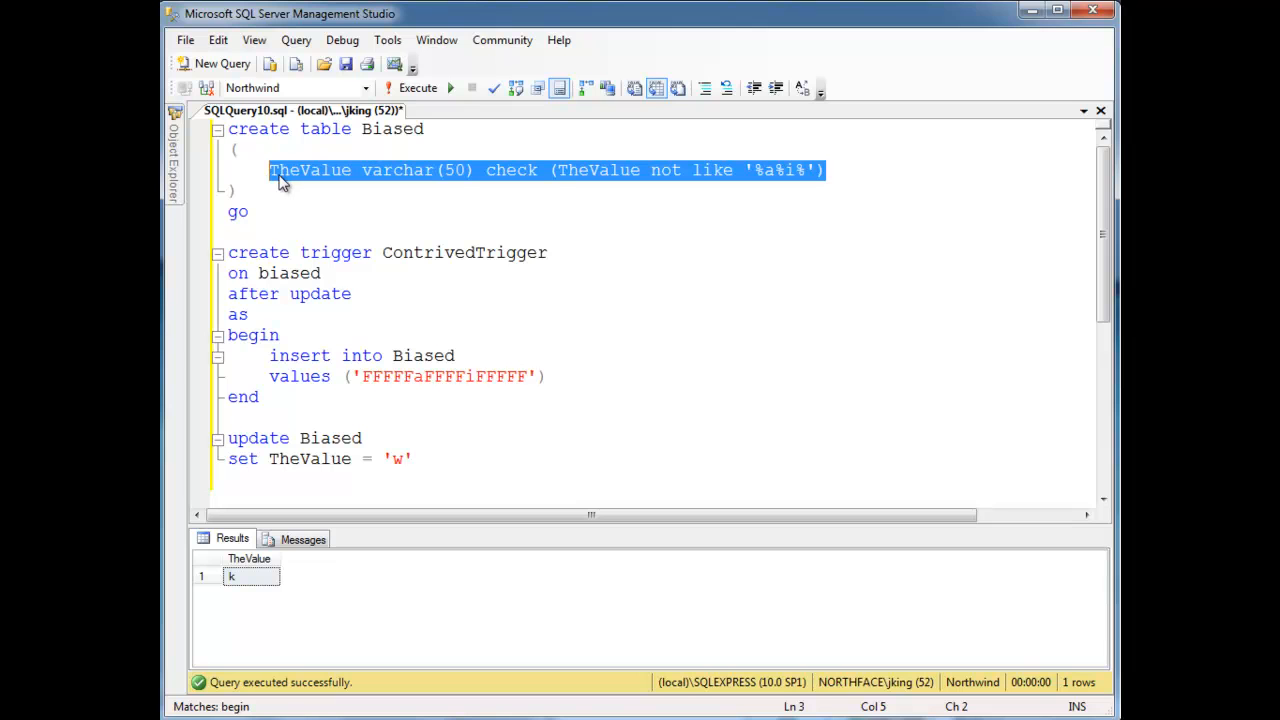
pyautogui.click(733, 170)
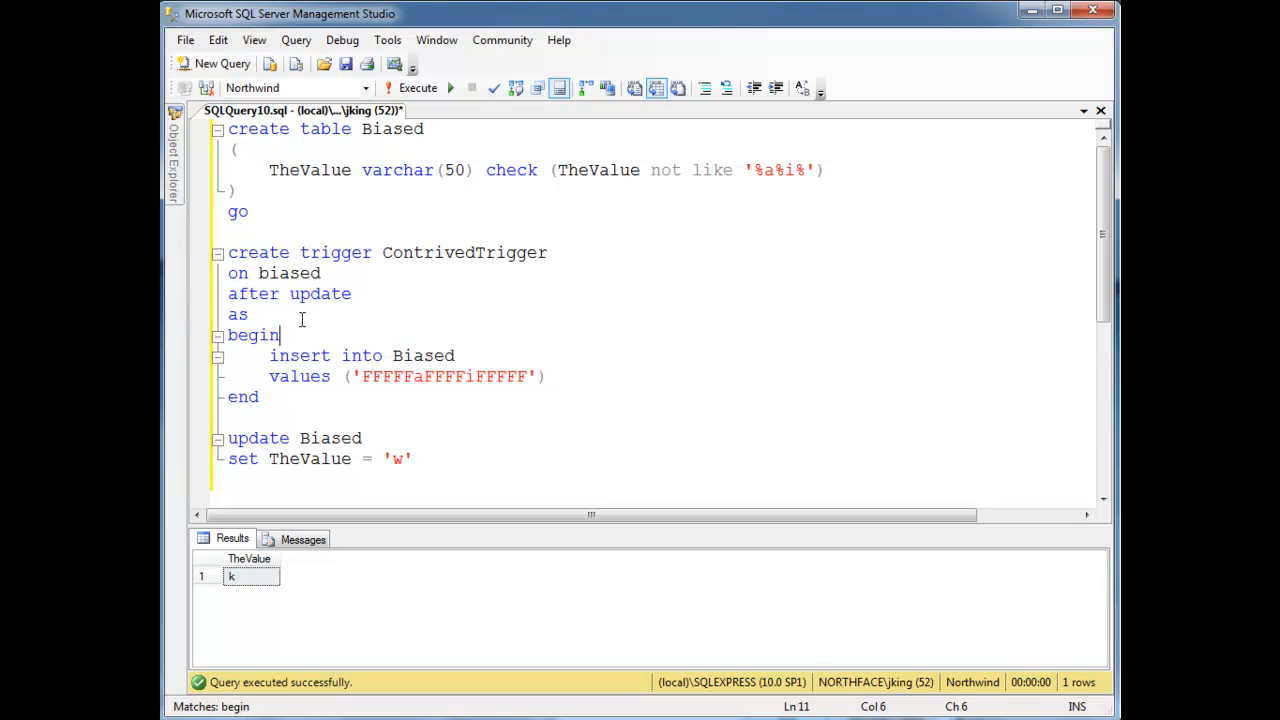
pyautogui.moveTo(227, 438); pyautogui.dragTo(413, 458)
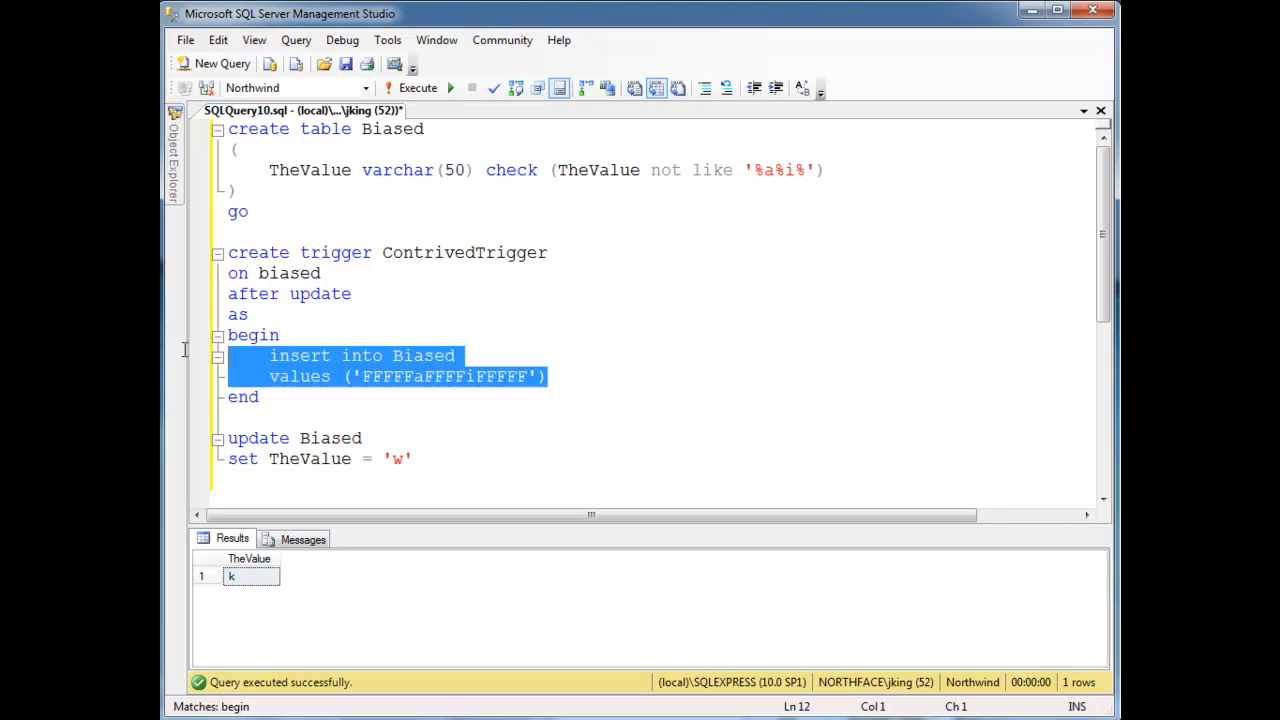
pyautogui.click(457, 431)
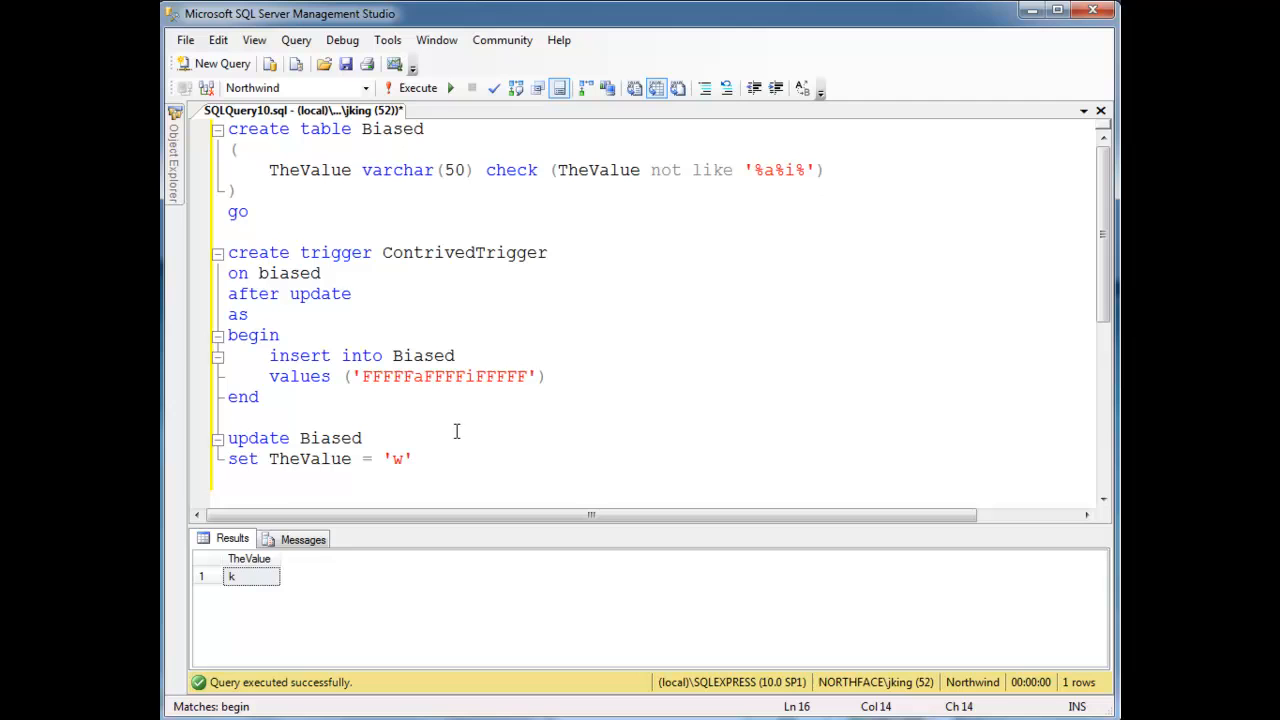
pyautogui.click(417, 88)
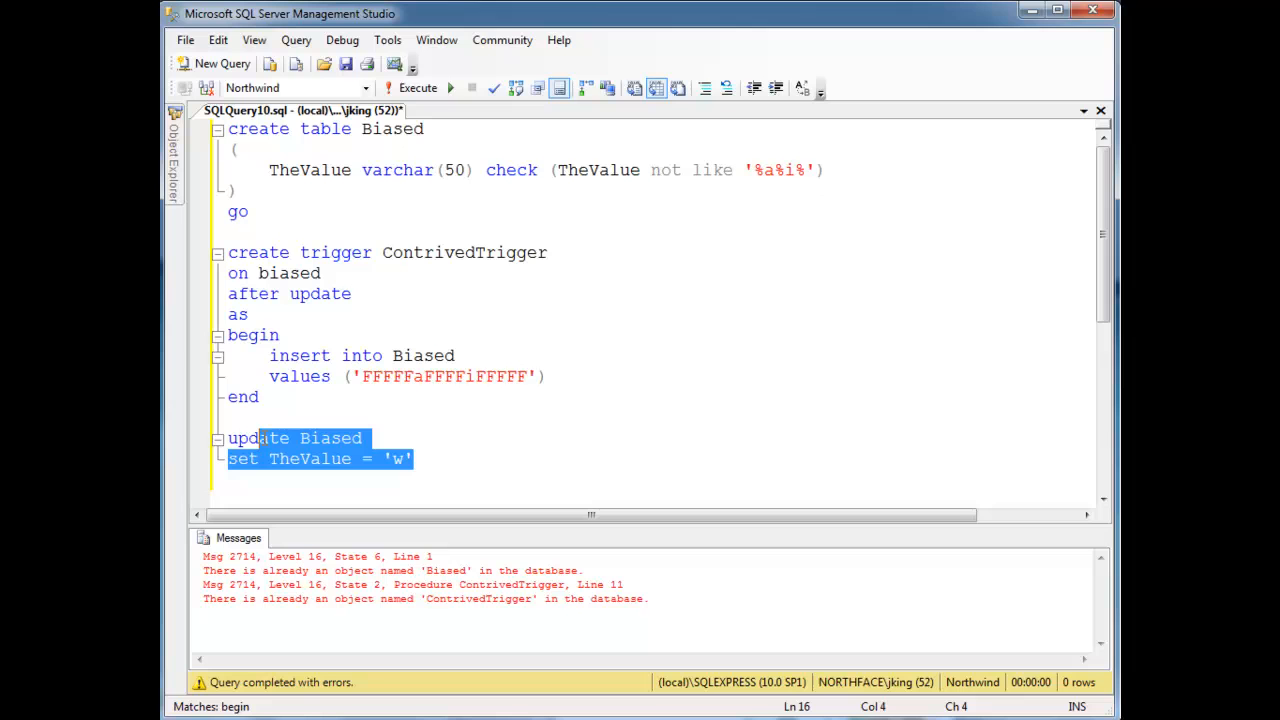
# Execute the update on Biased, highlight the trigger's insert, and begin a select * below
pyautogui.click(417, 88)
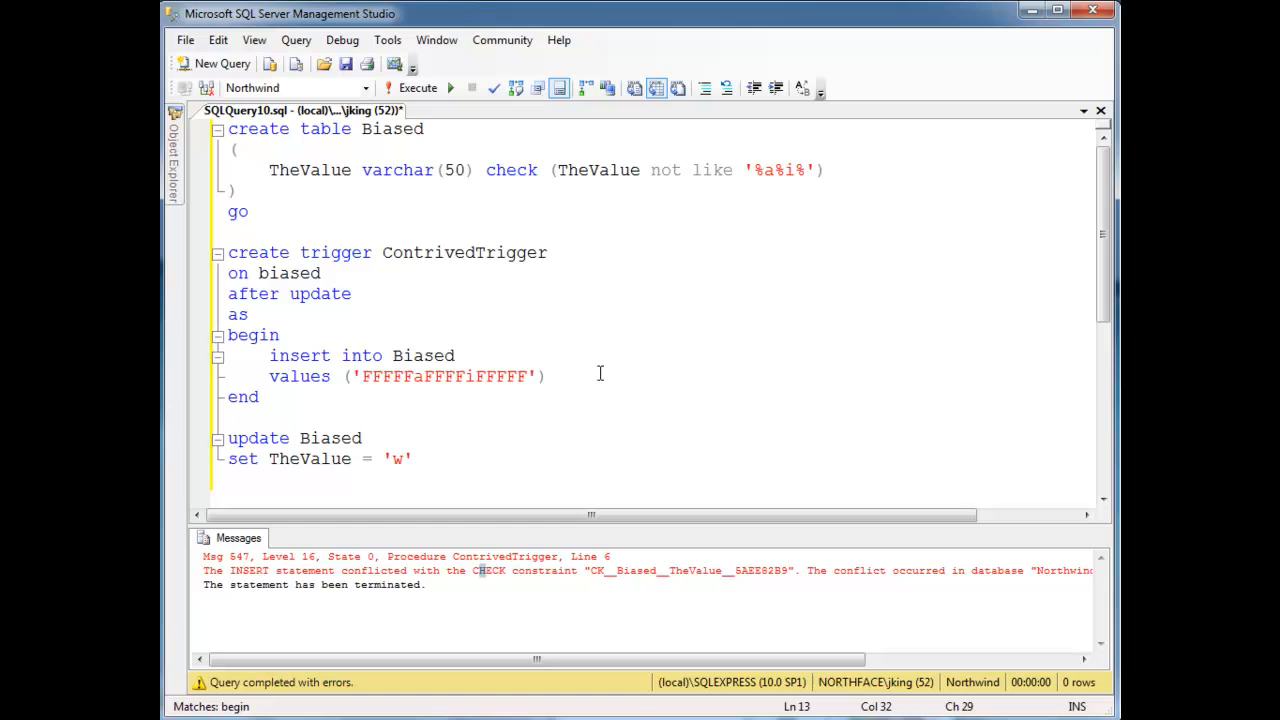
pyautogui.moveTo(269, 355); pyautogui.dragTo(547, 376)
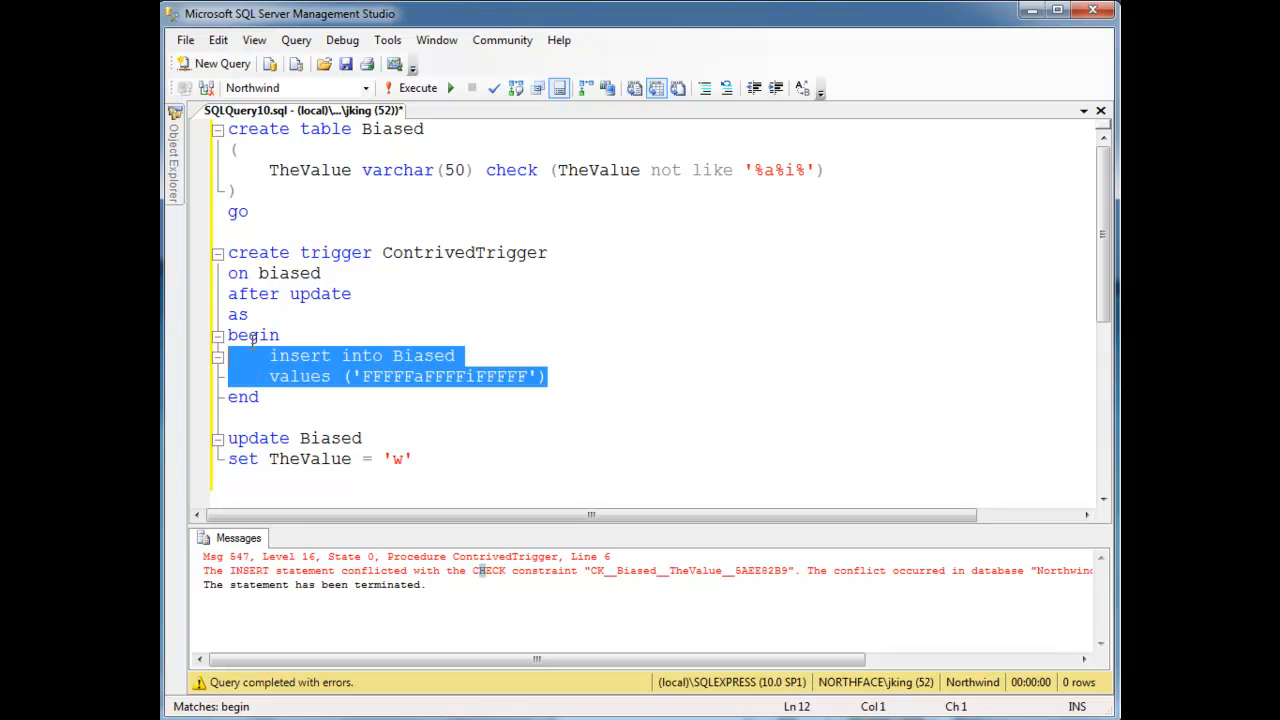
pyautogui.moveTo(481, 484)
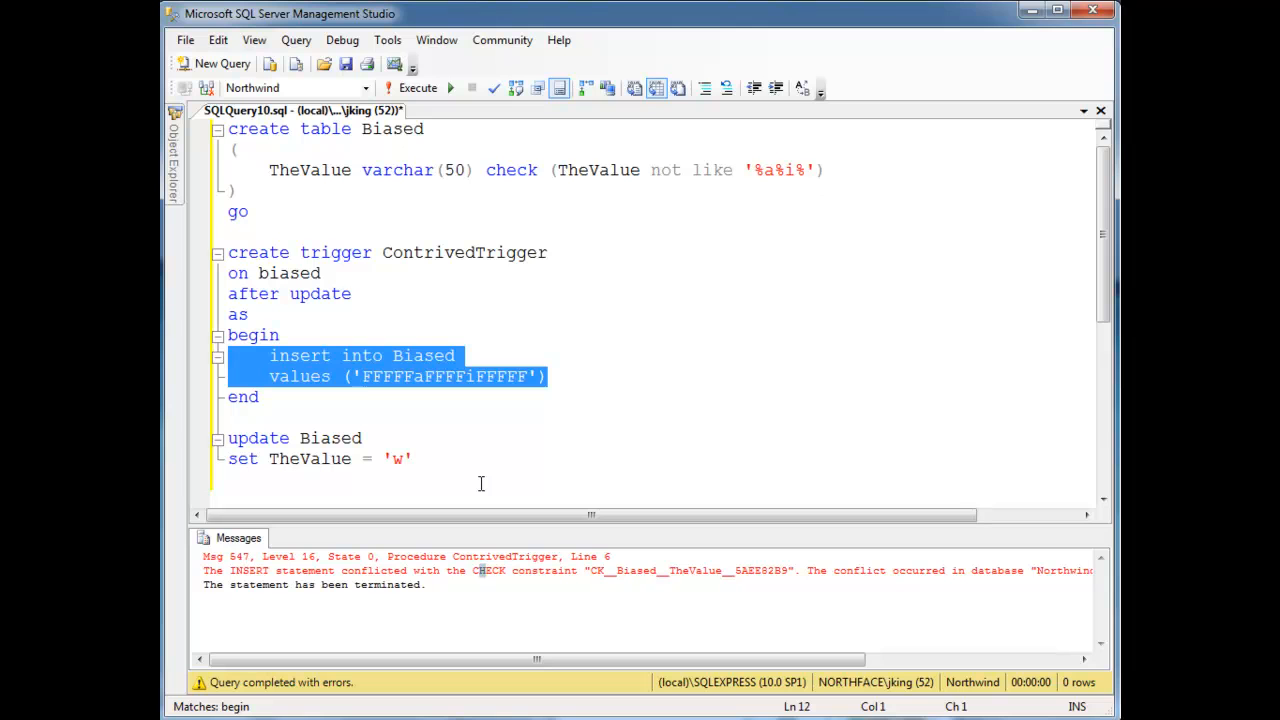
pyautogui.moveTo(418, 452)
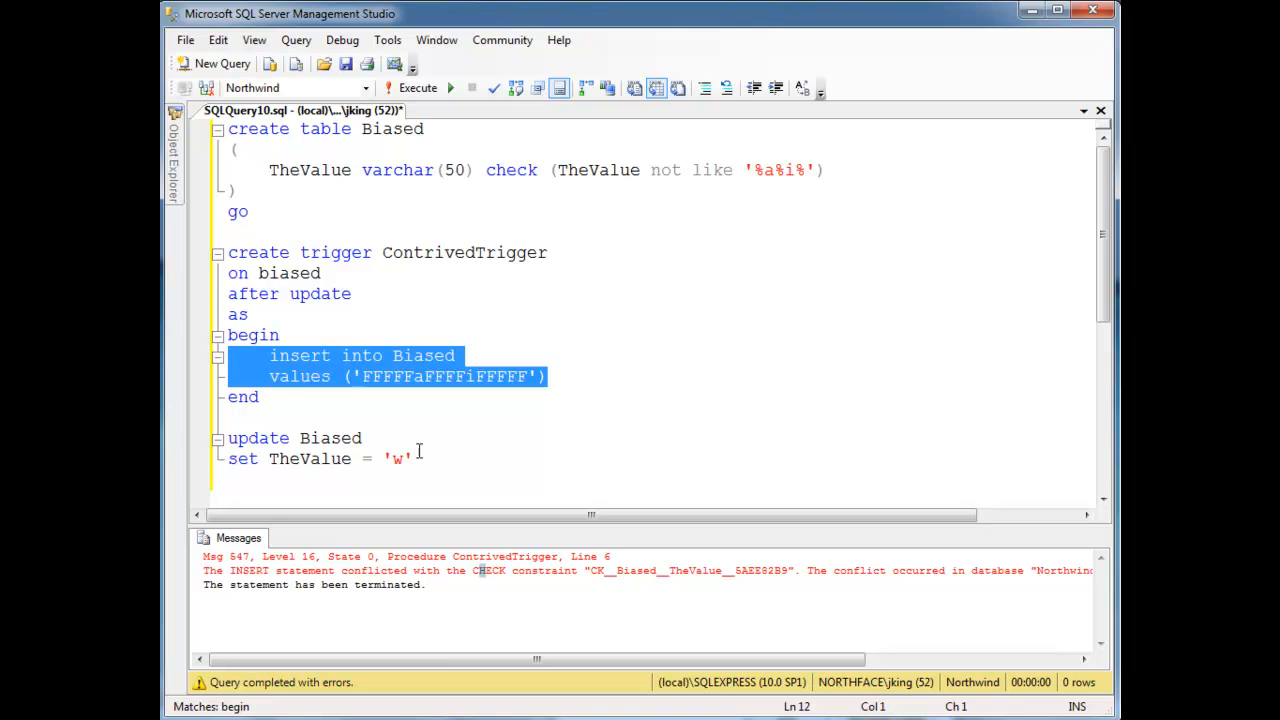
pyautogui.click(448, 475)
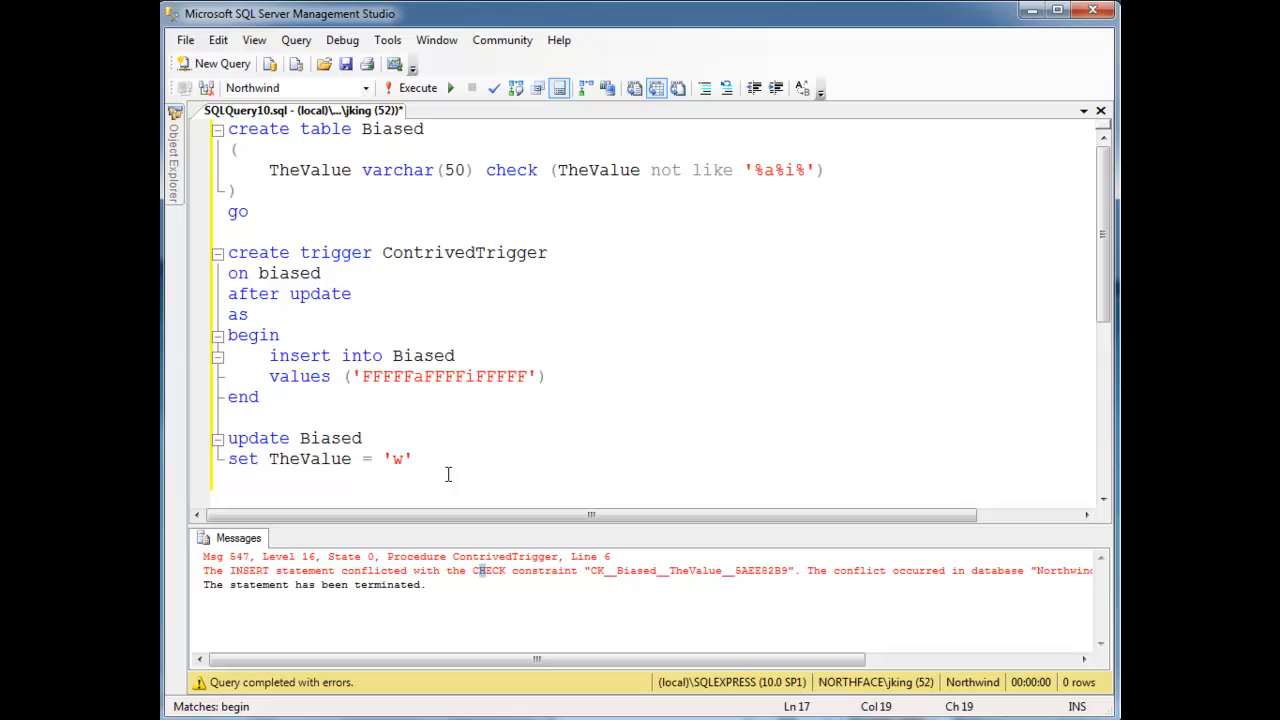
pyautogui.moveTo(452, 479)
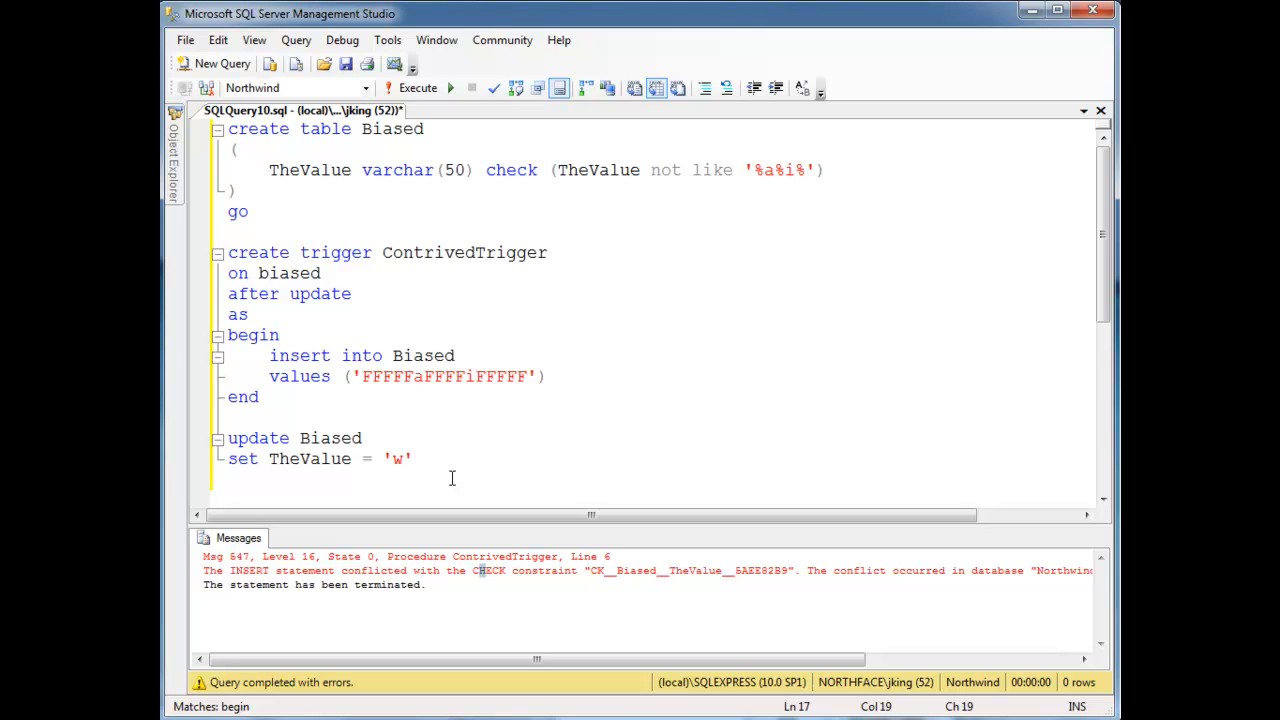
pyautogui.write('select *')
pyautogui.write('from Biased')
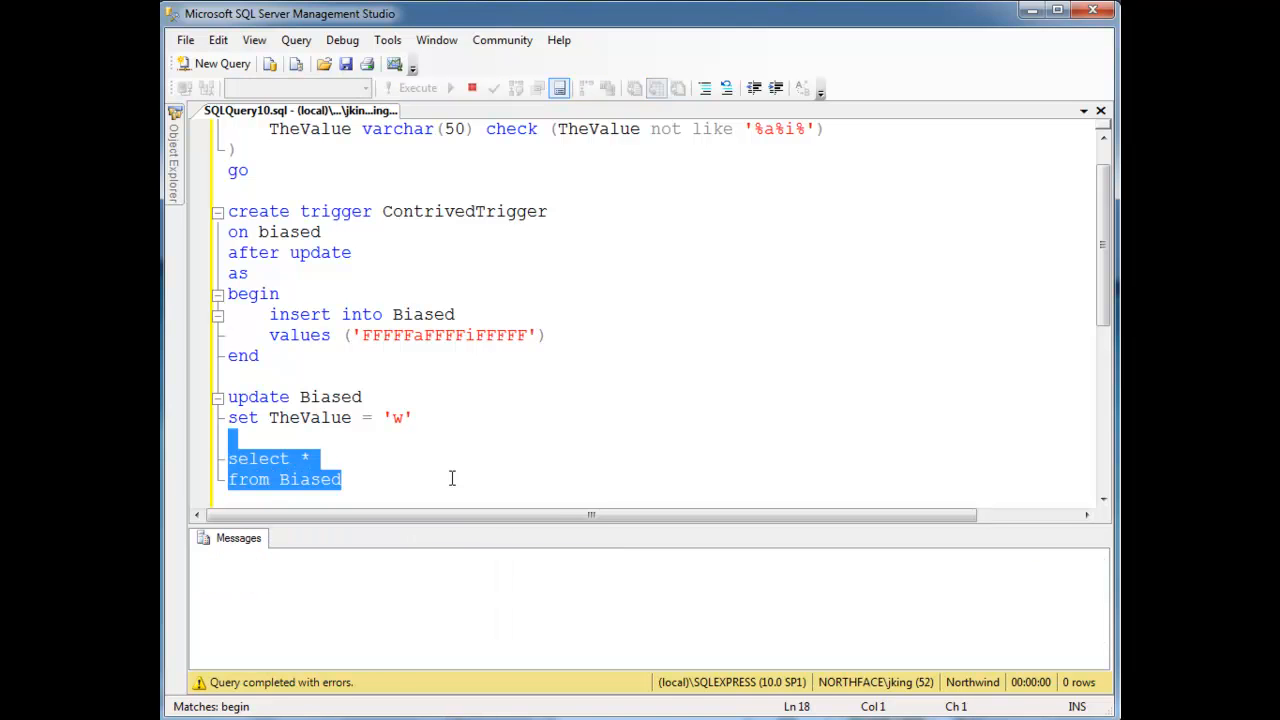
# Execute select * from Biased to confirm the only row is still 'k'
pyautogui.click(451, 88)
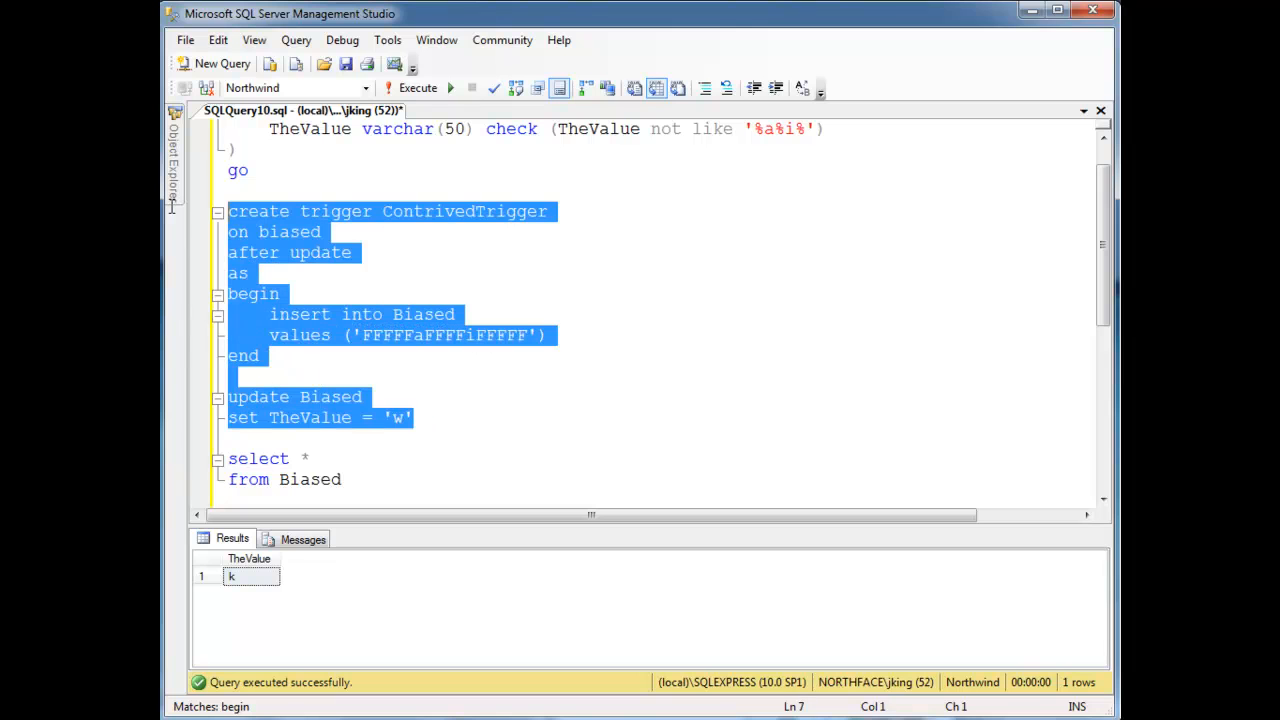
pyautogui.moveTo(178, 215)
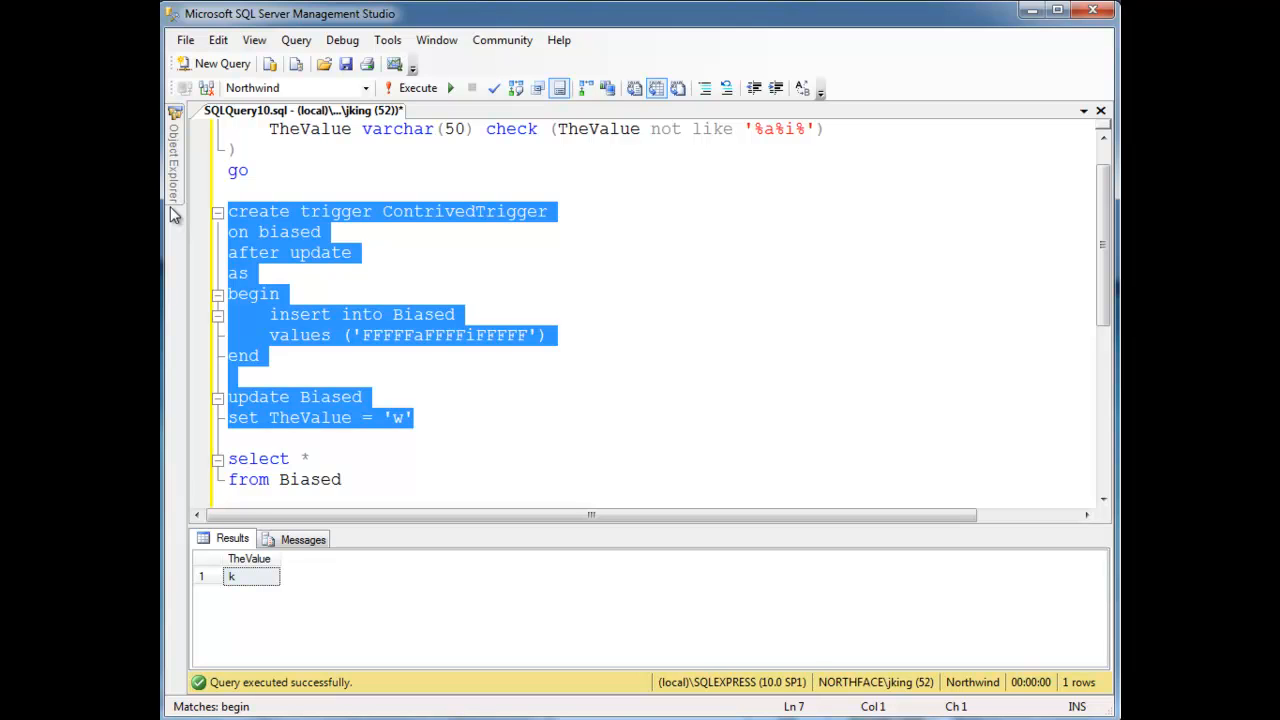
pyautogui.moveTo(611, 423)
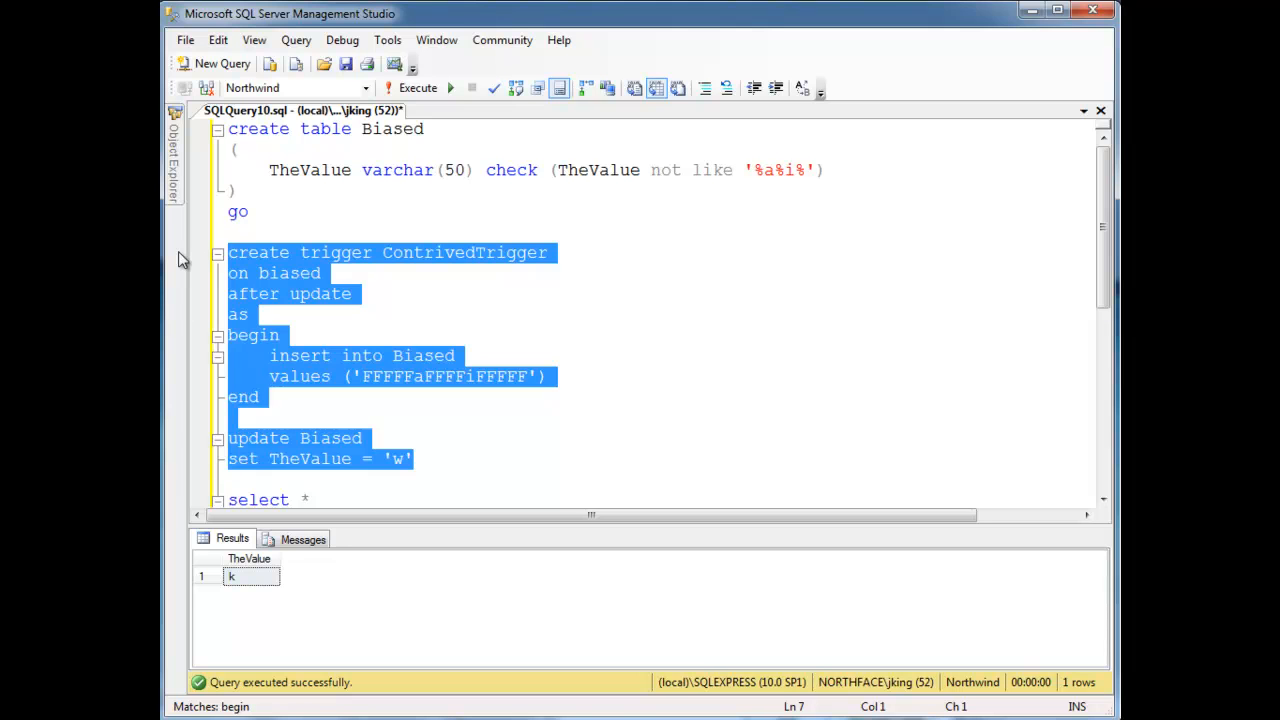
pyautogui.moveTo(766, 305)
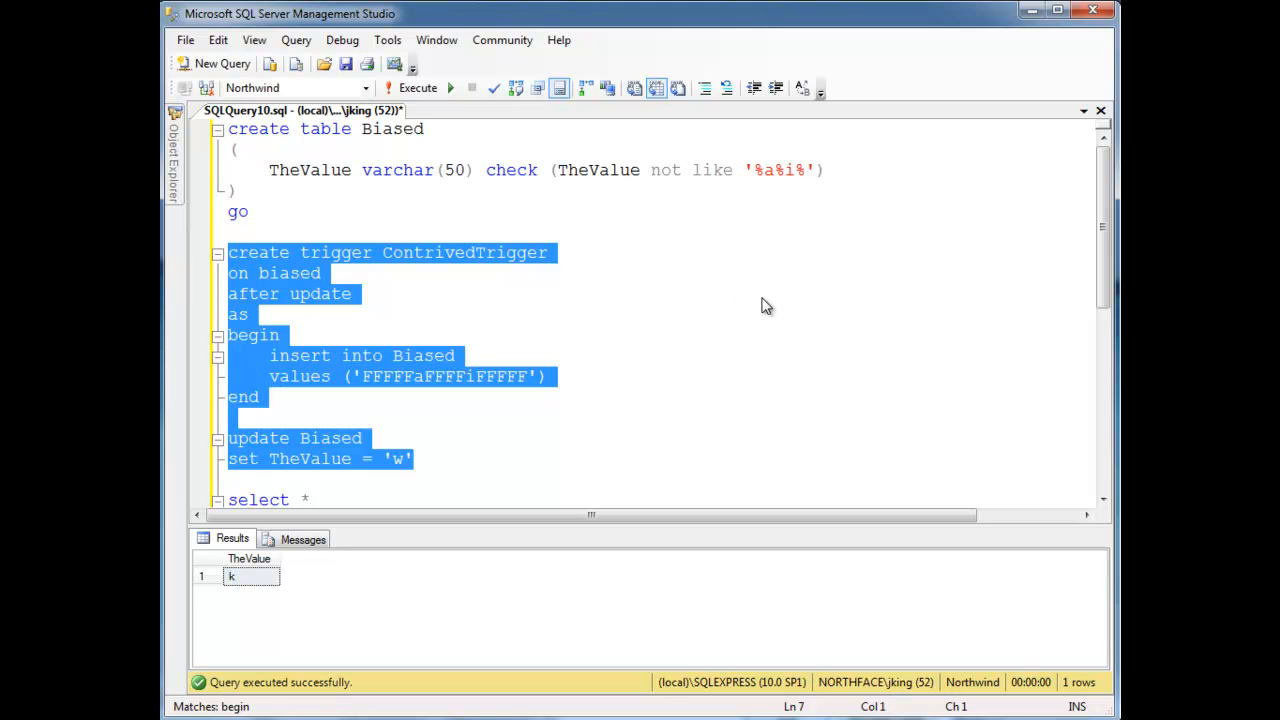
pyautogui.click(352, 293)
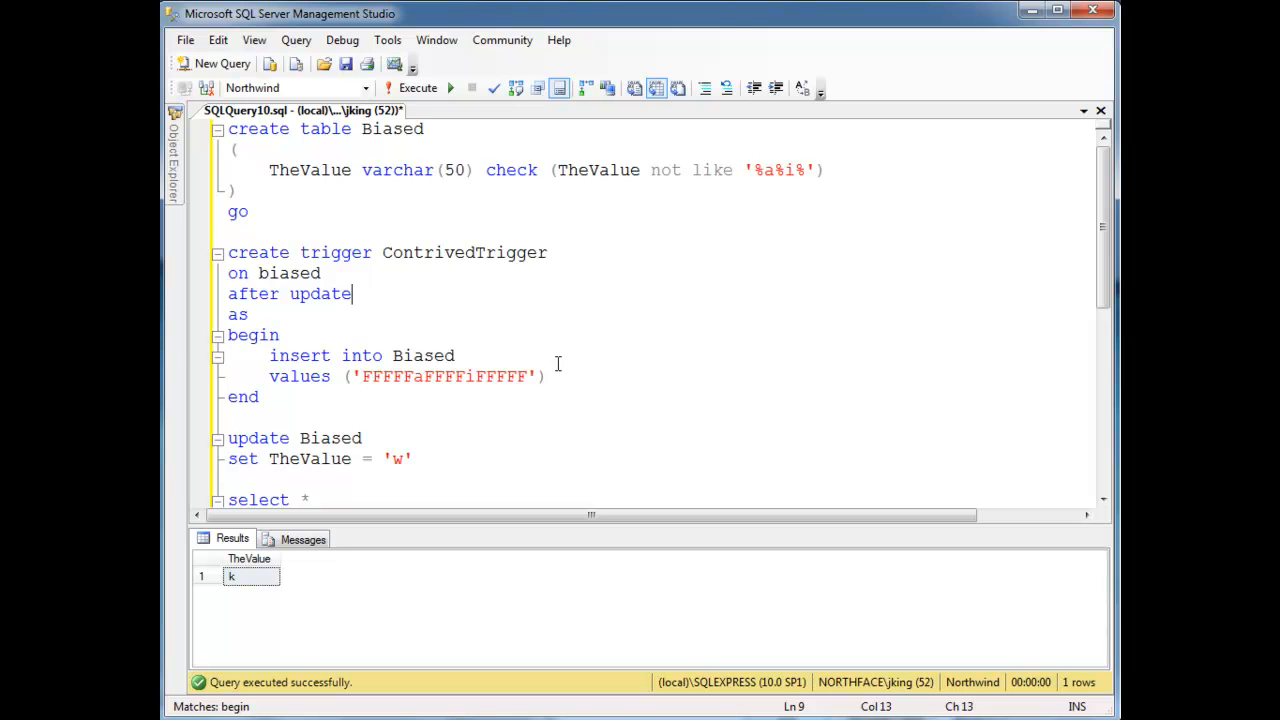
pyautogui.moveTo(486, 170); pyautogui.dragTo(808, 170)
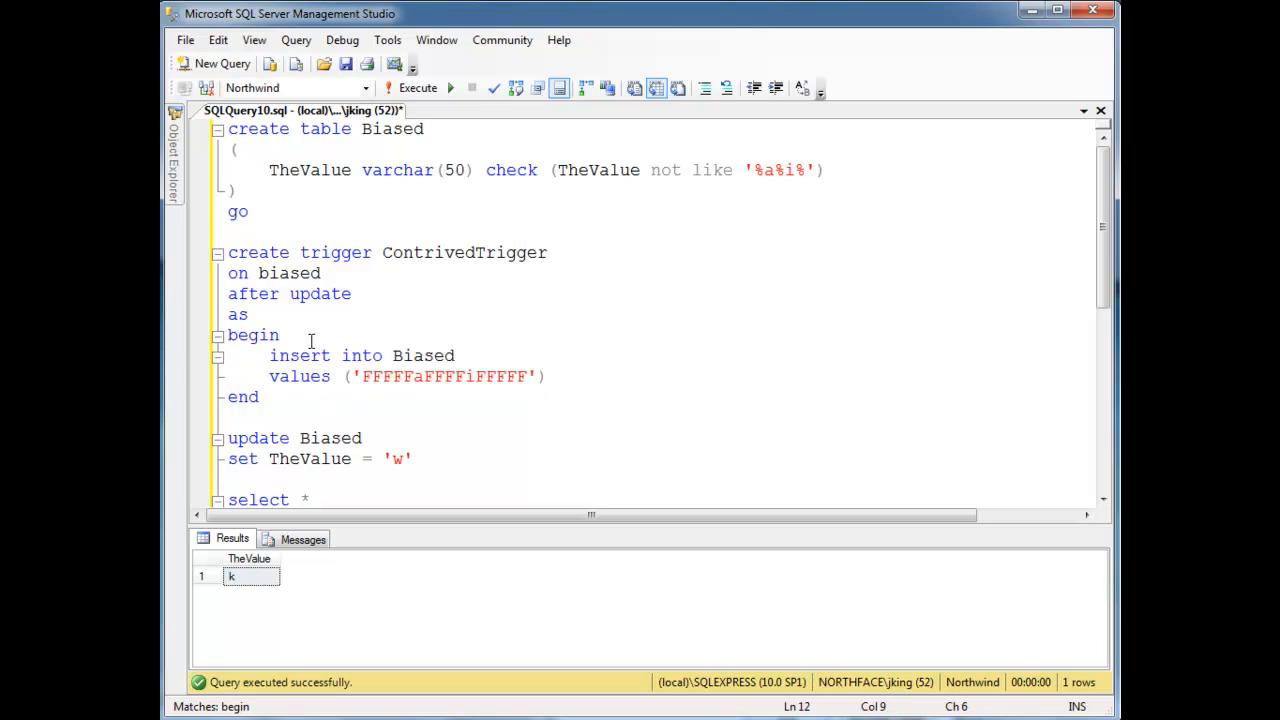
pyautogui.moveTo(270, 355); pyautogui.dragTo(547, 376)
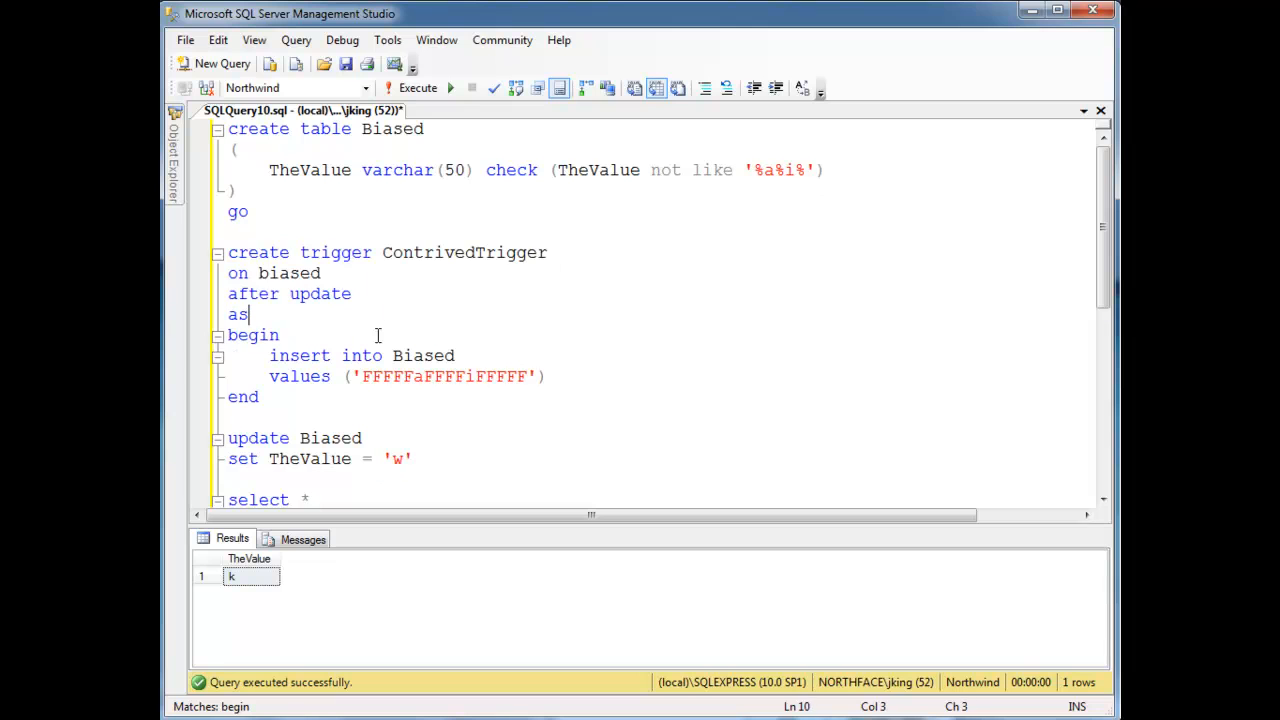
pyautogui.moveTo(227, 438); pyautogui.dragTo(413, 458)
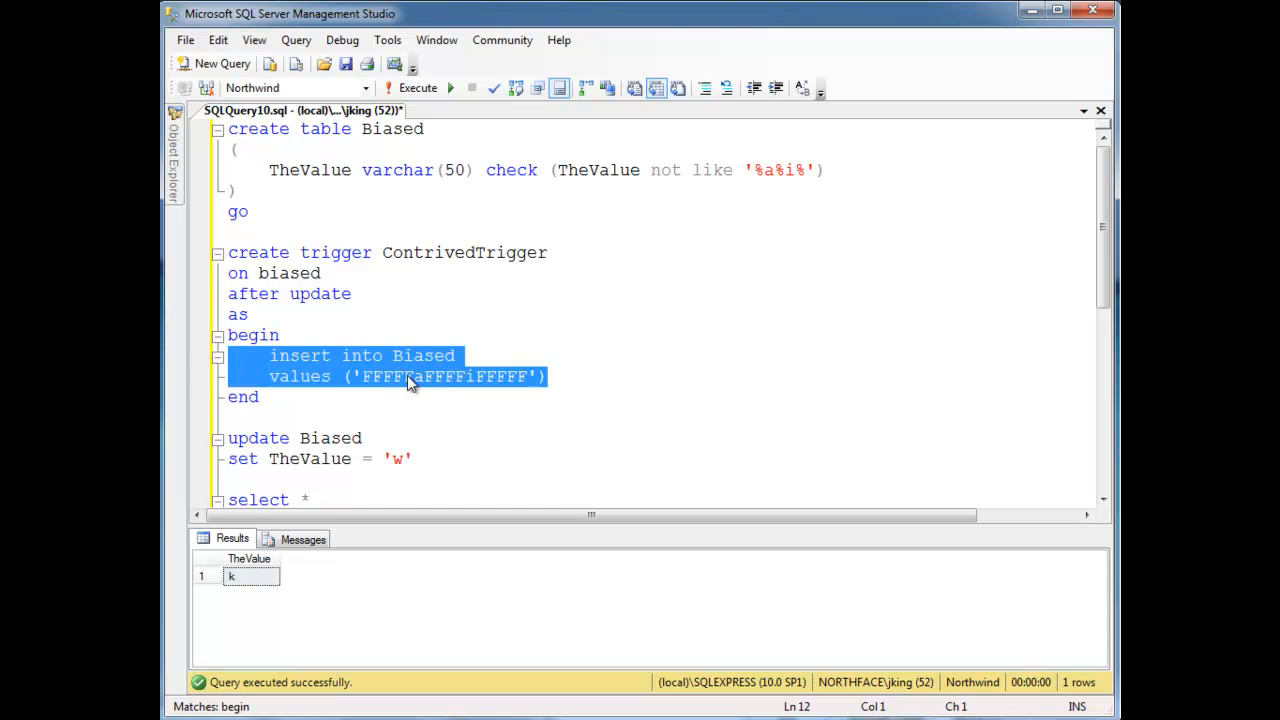
pyautogui.click(353, 293)
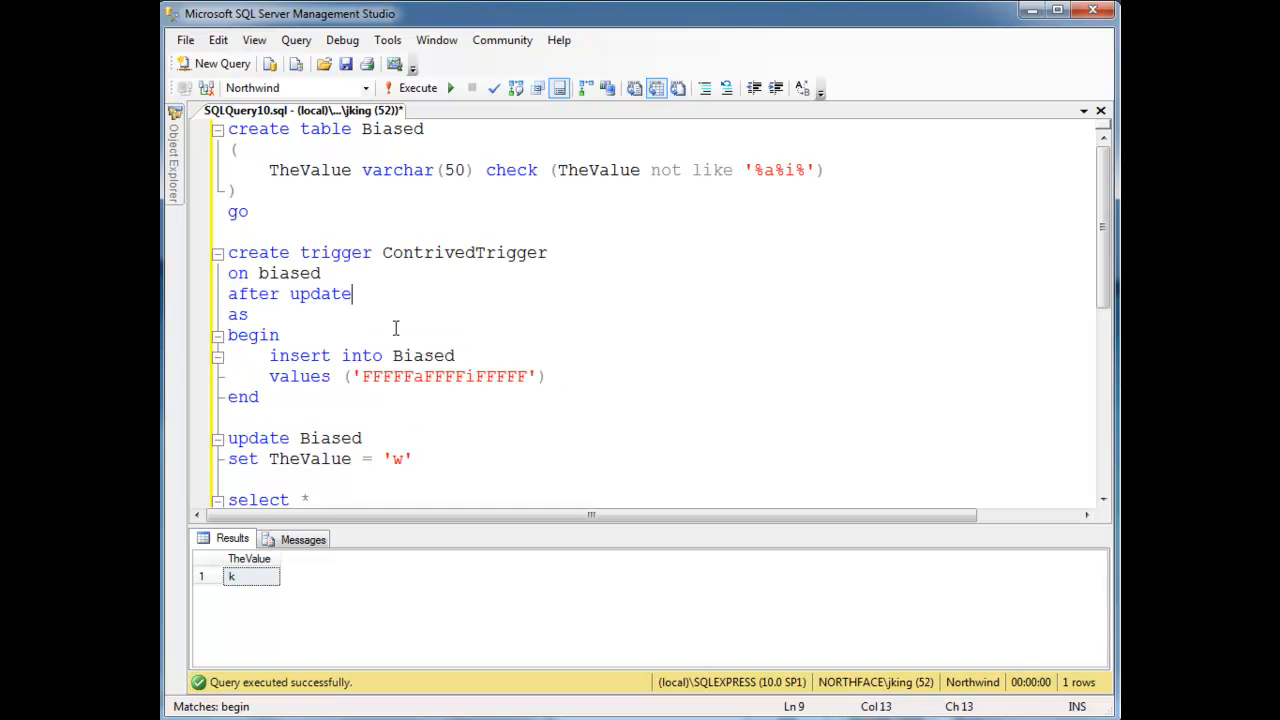